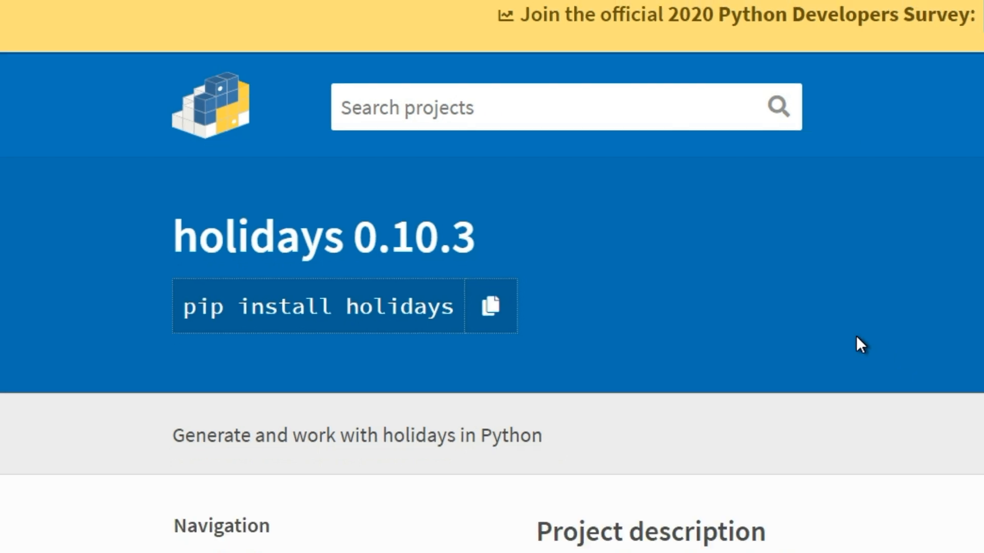
- Scroll the holidays PyPI page to the Available Countries table and go full screen with F11
{"action": "scroll", "scroll_direction": "down", "scroll_amount": 3}
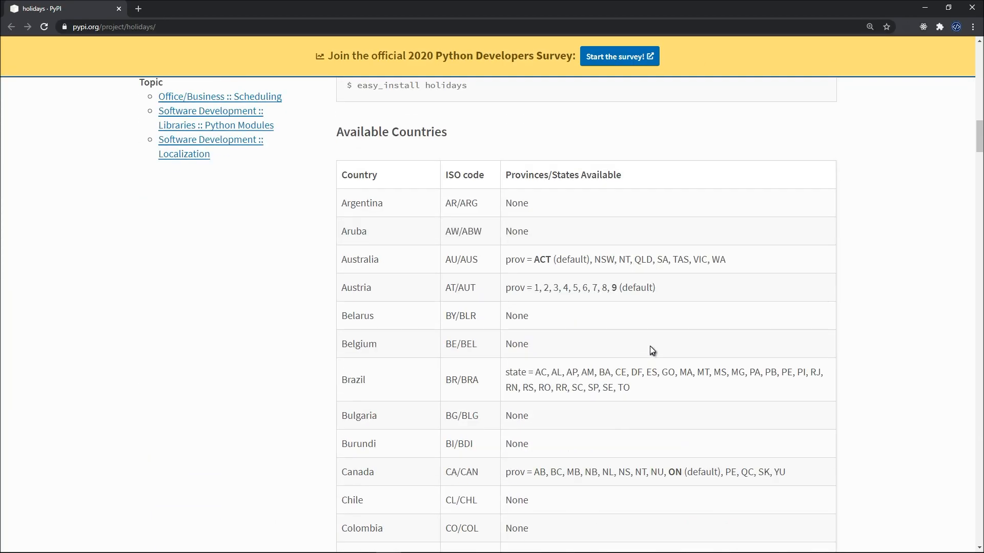
{"action": "key", "text": "F11"}
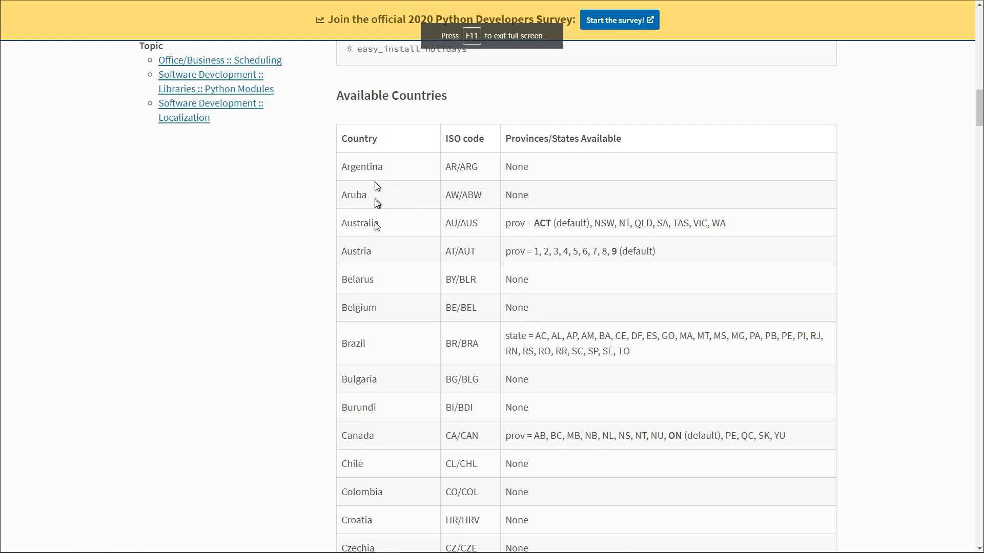
{"action": "mouse_move", "coordinate": [384, 332]}
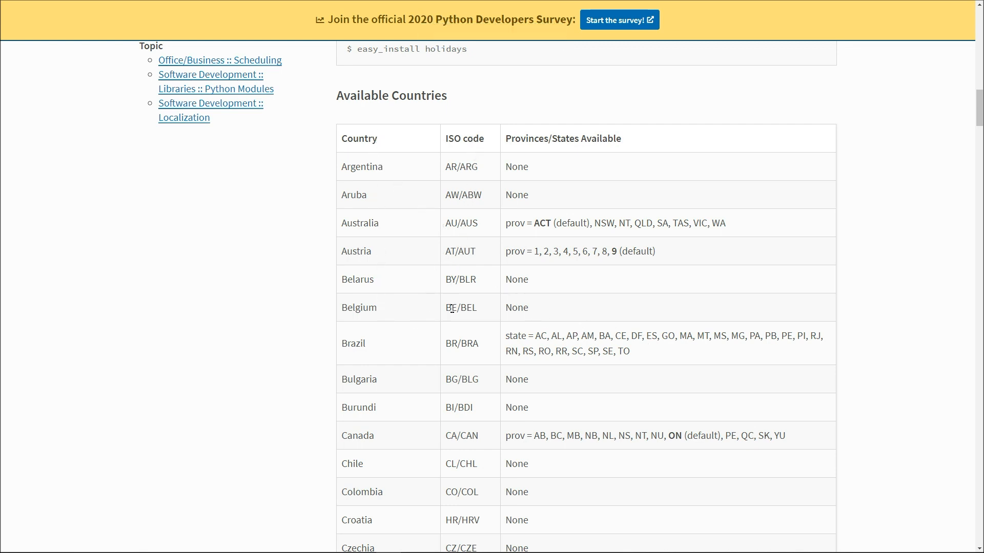
{"action": "mouse_move", "coordinate": [545, 157]}
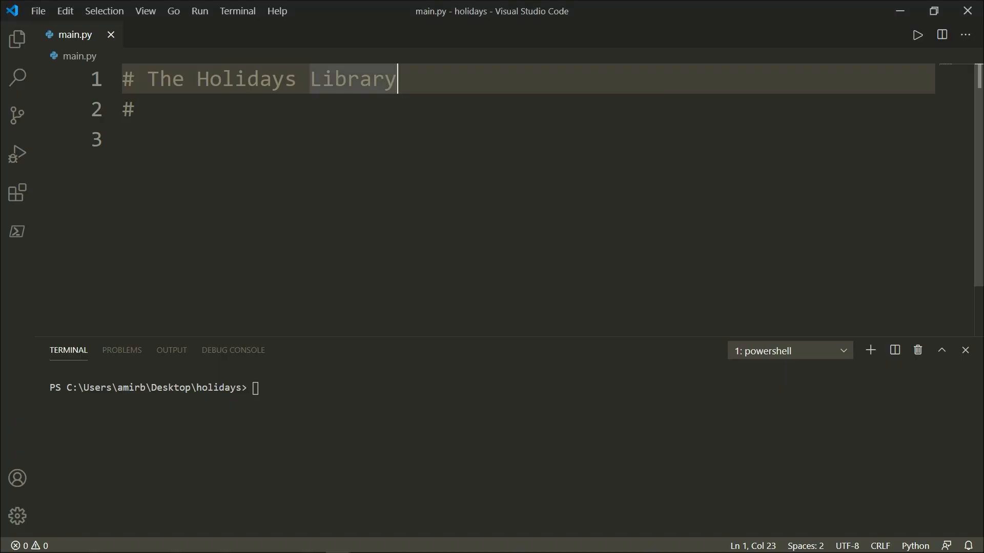
- Import holidays and date from datetime, and add a '# Poland Holiadys - 2021' comment
{"action": "type", "text": "import holidays"}
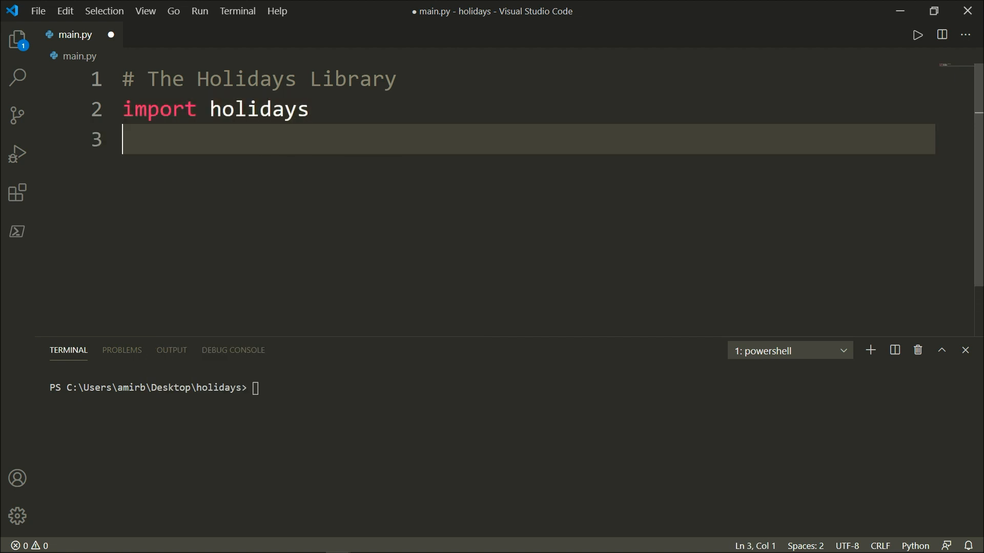
{"action": "type", "text": "from datetime"}
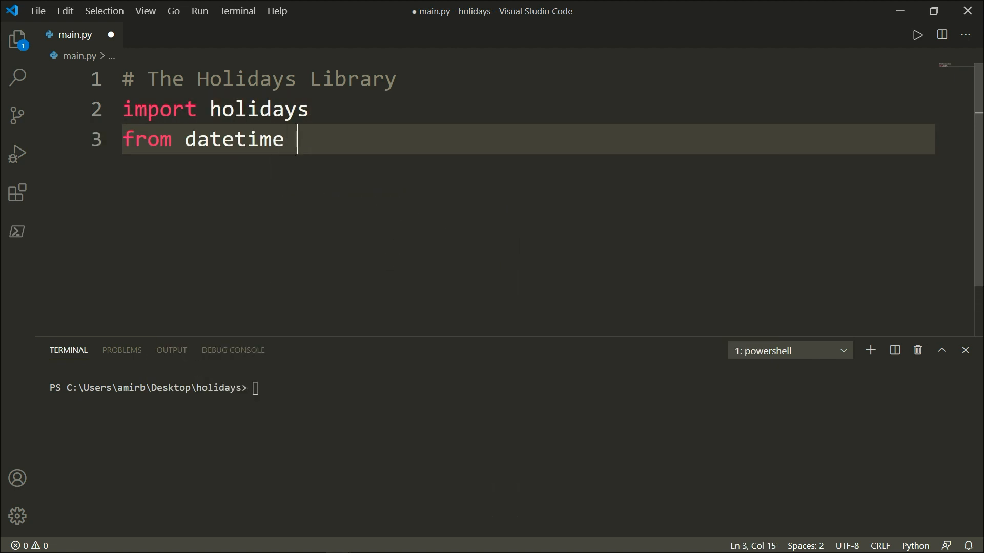
{"action": "type", "text": "import date"}
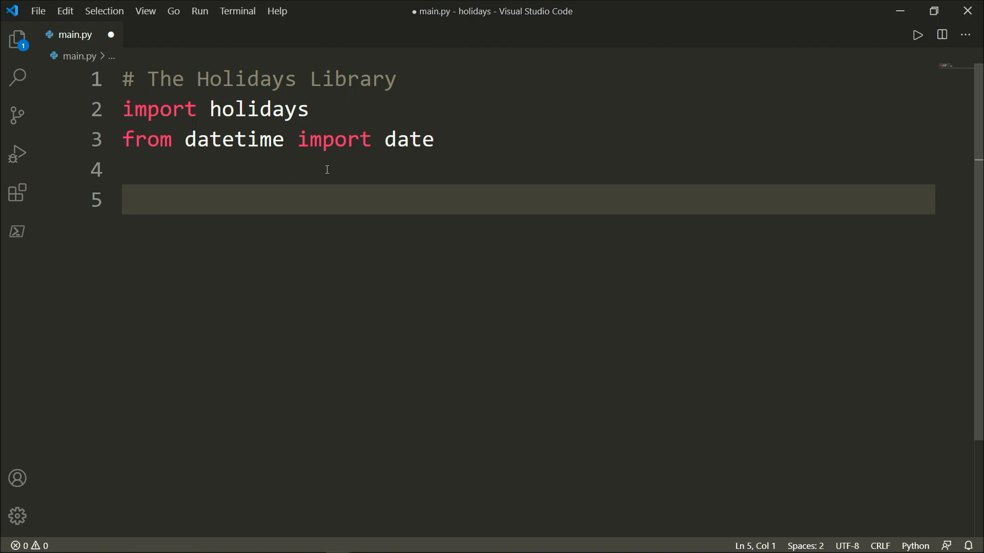
{"action": "type", "text": "# Poland Holiadys - 2021"}
{"action": "type", "text": "for day"}
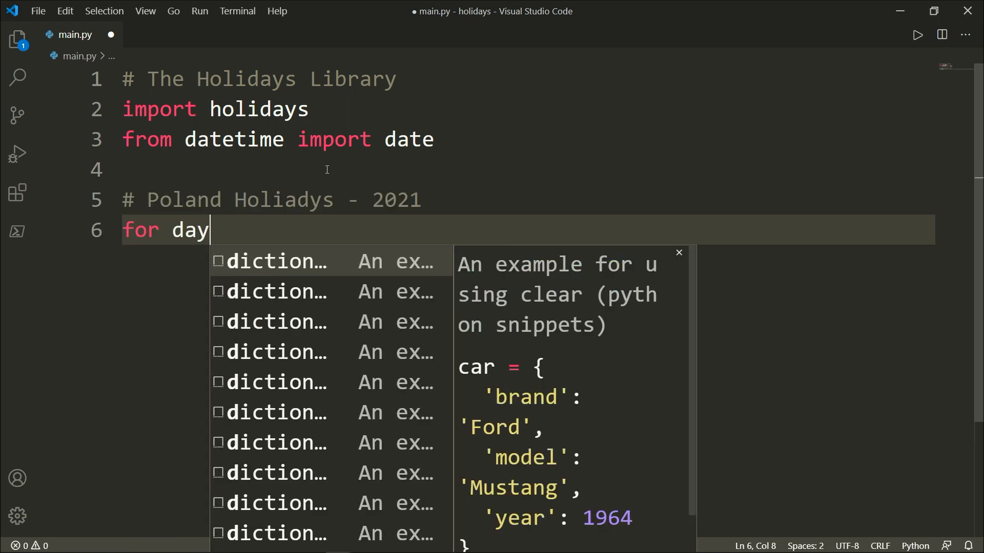
- Write a loop over sorted(holidays.Poland(years=2021).items()) that prints each day
{"action": "type", "text": "in sorted(holidays"}
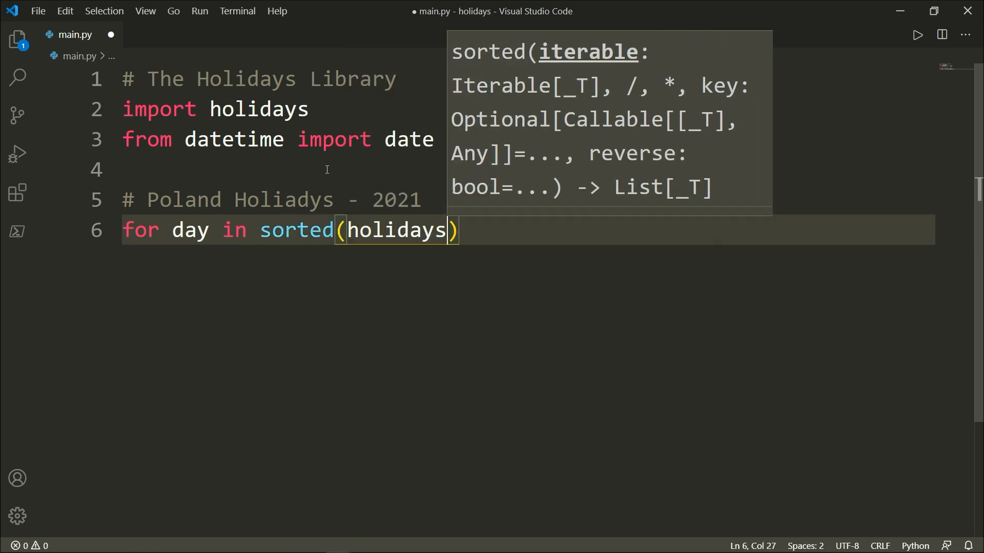
{"action": "type", "text": "."}
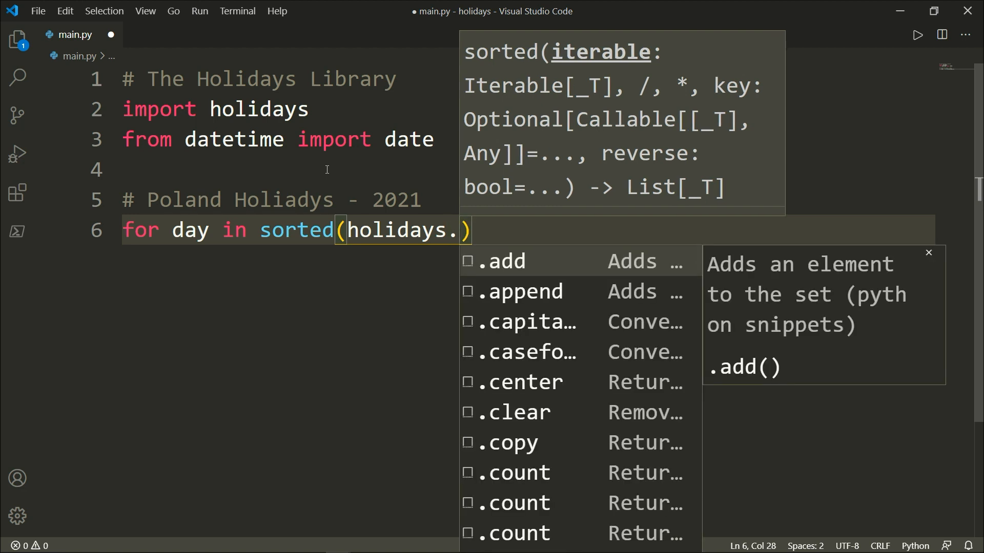
{"action": "type", "text": "Poland"}
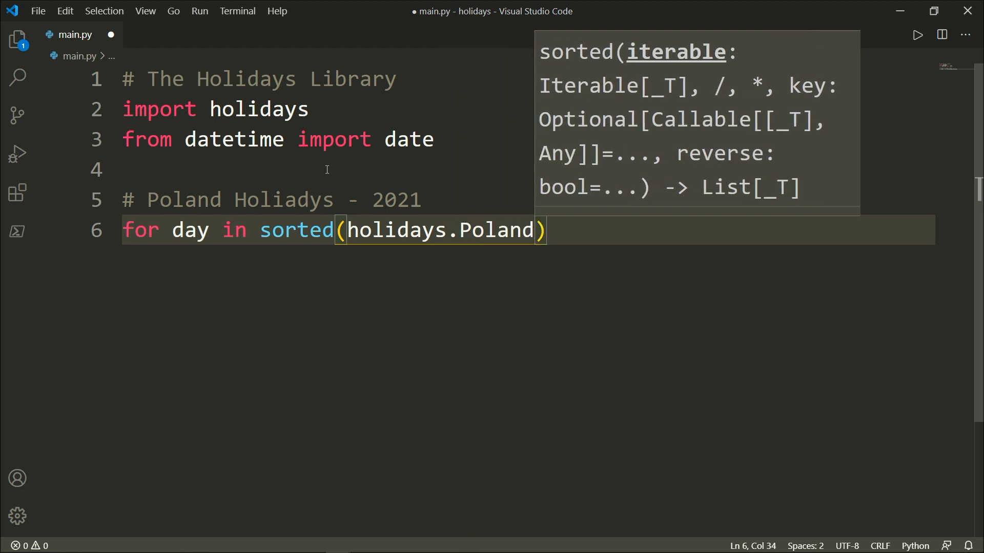
{"action": "type", "text": "()"}
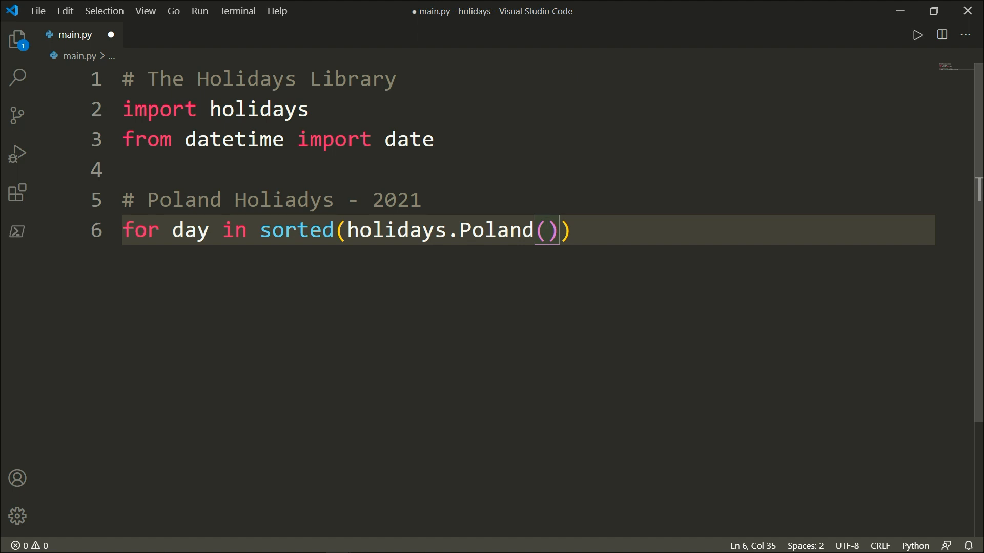
{"action": "type", "text": "ye"}
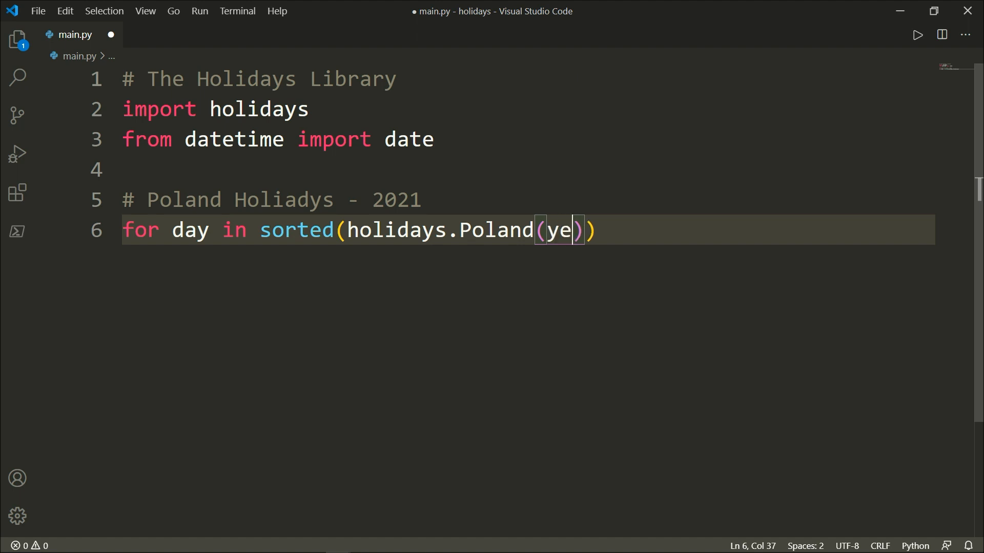
{"action": "type", "text": "ars="}
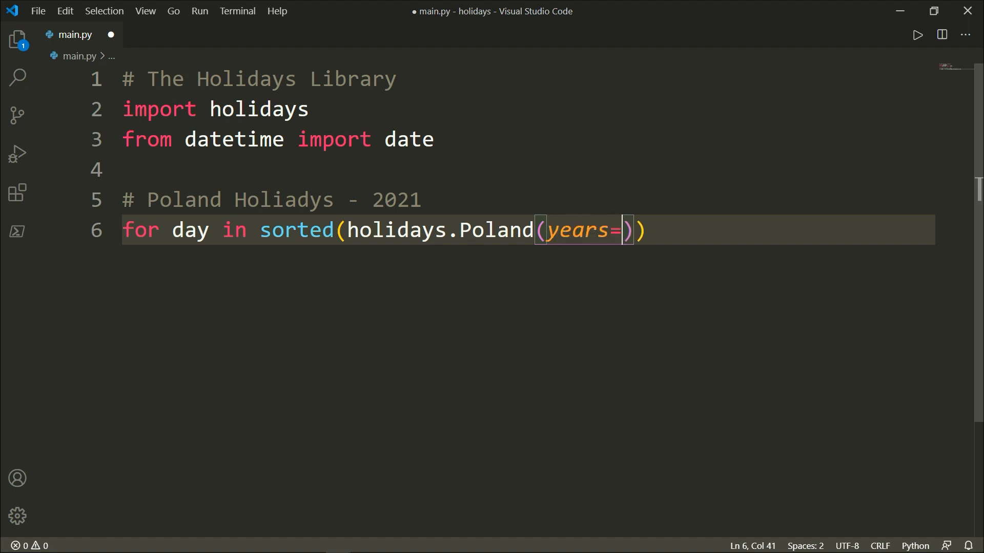
{"action": "type", "text": "2021"}
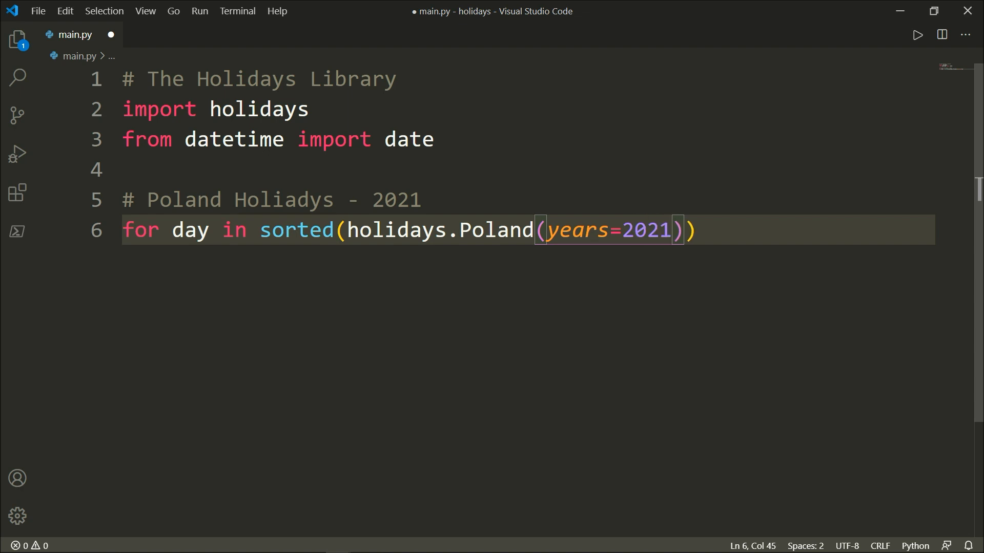
{"action": "type", "text": ".i"}
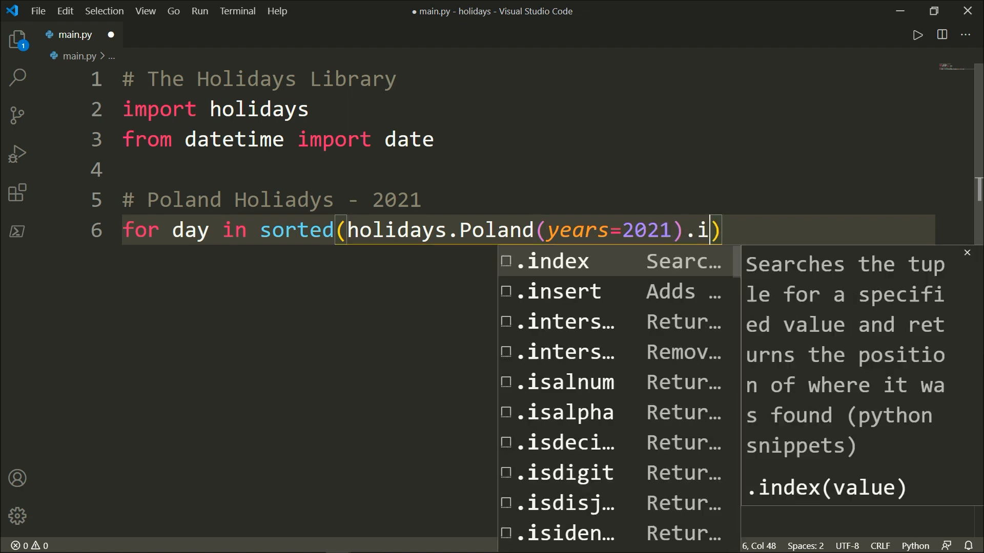
{"action": "type", "text": "tems"}
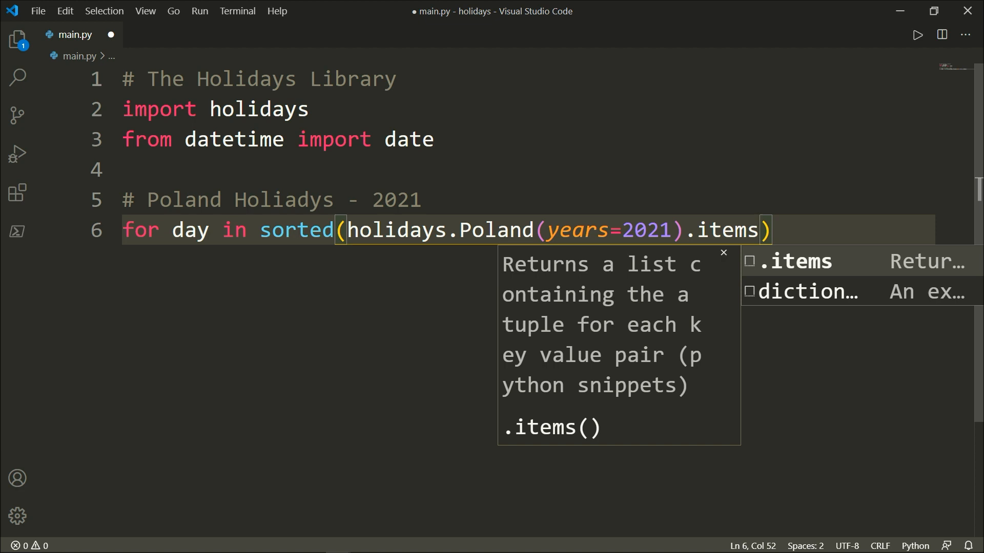
{"action": "type", "text": "()"}
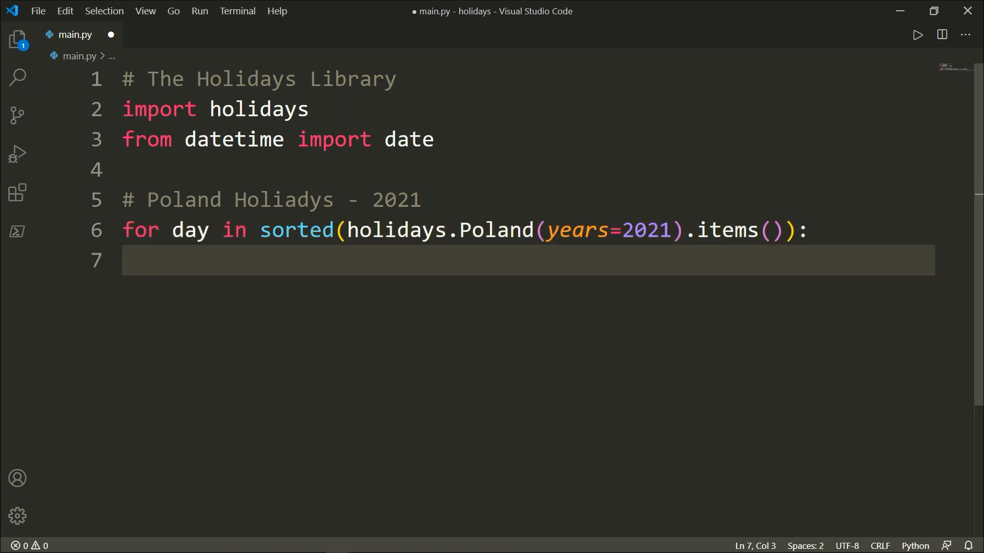
{"action": "type", "text": "print(day)"}
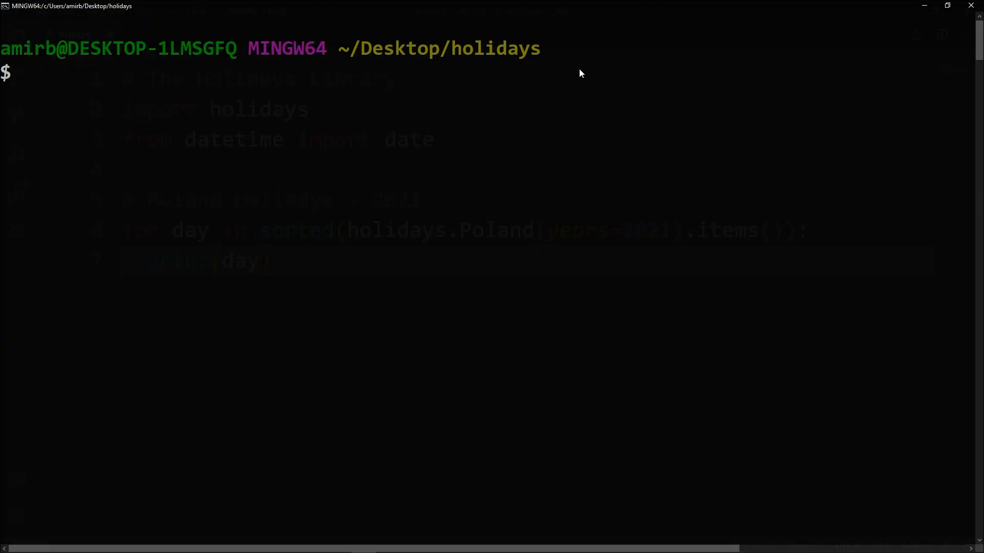
- Execute the script with python main.py in Git Bash
{"action": "type", "text": "python ma"}
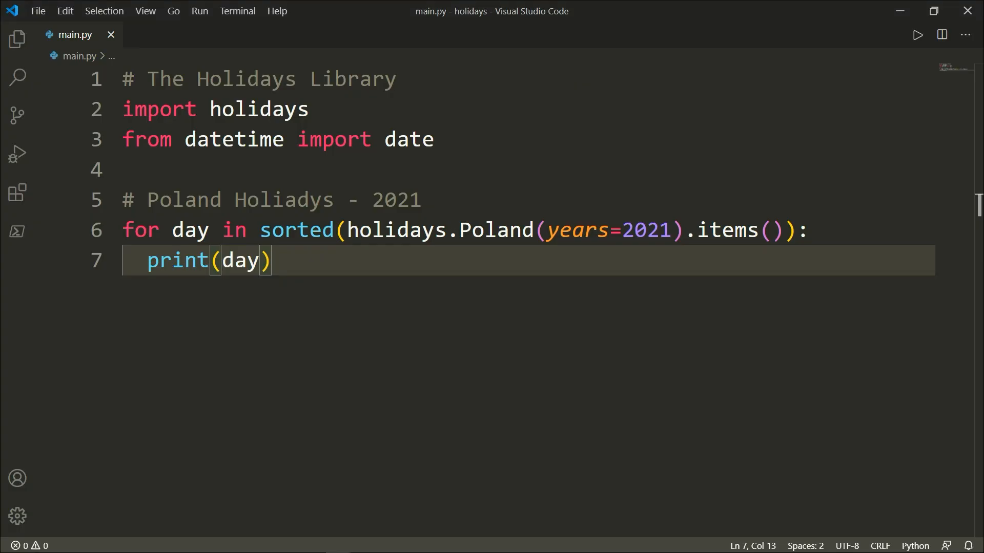
- Duplicate the holiday loop as a USA version using holidays.USA(years=2021)
{"action": "key", "text": "enter"}
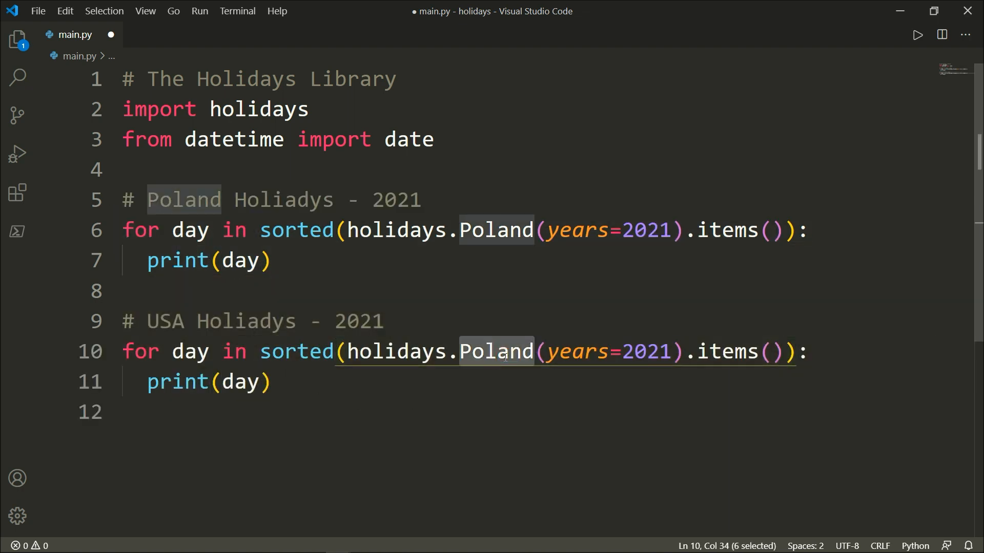
{"action": "type", "text": "USA"}
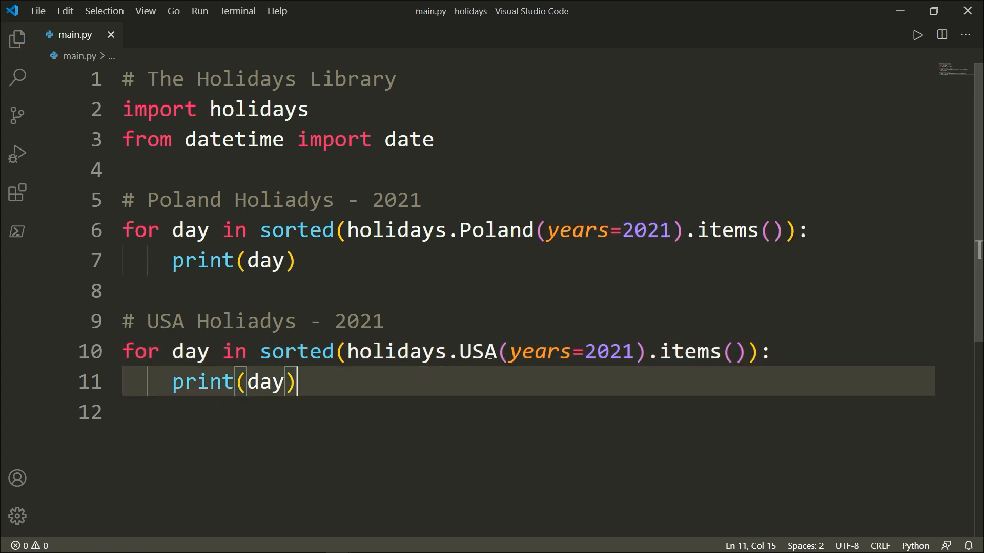
{"action": "mouse_move", "coordinate": [483, 361]}
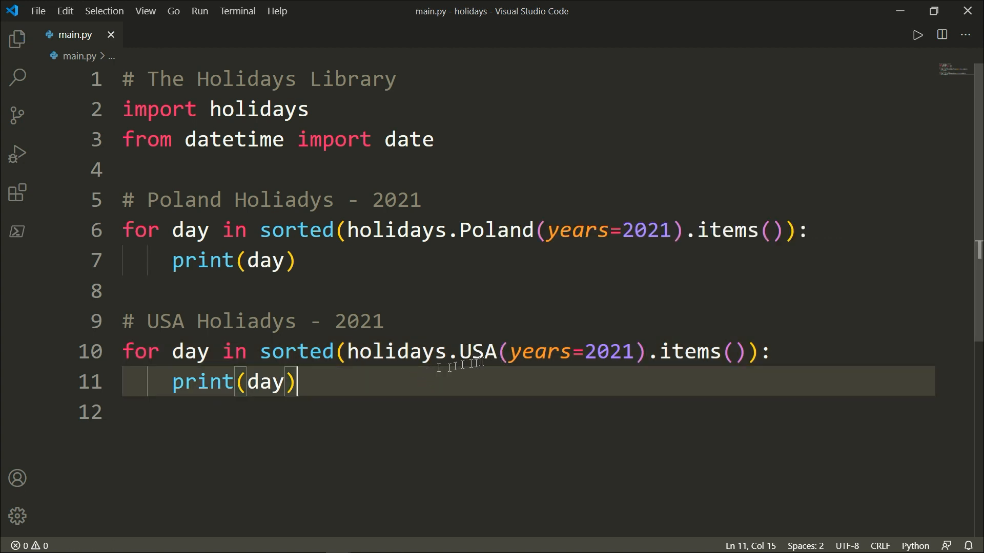
{"action": "key", "text": "ctrl+/"}
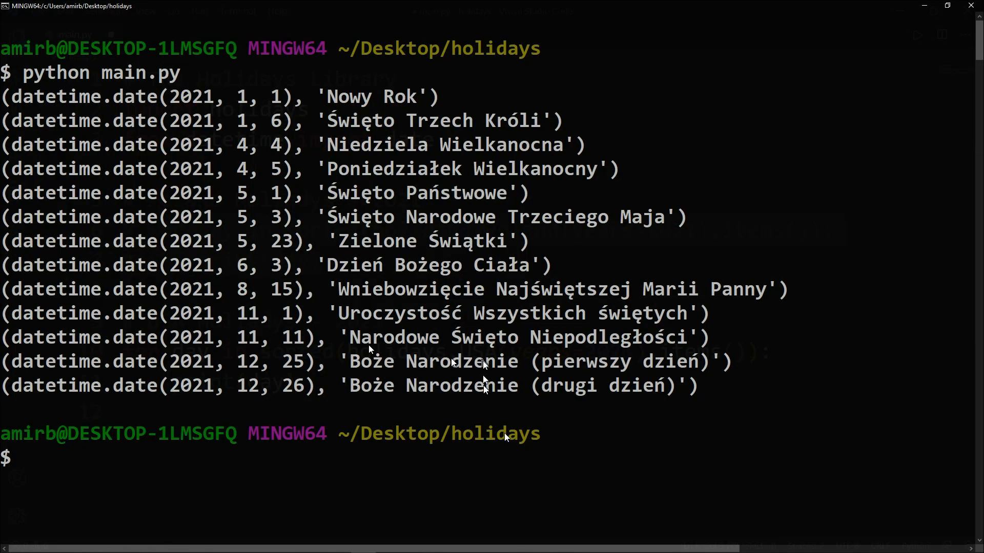
- Run python main.py in Git Bash, then clear the terminal output
{"action": "type", "text": "python main.py"}
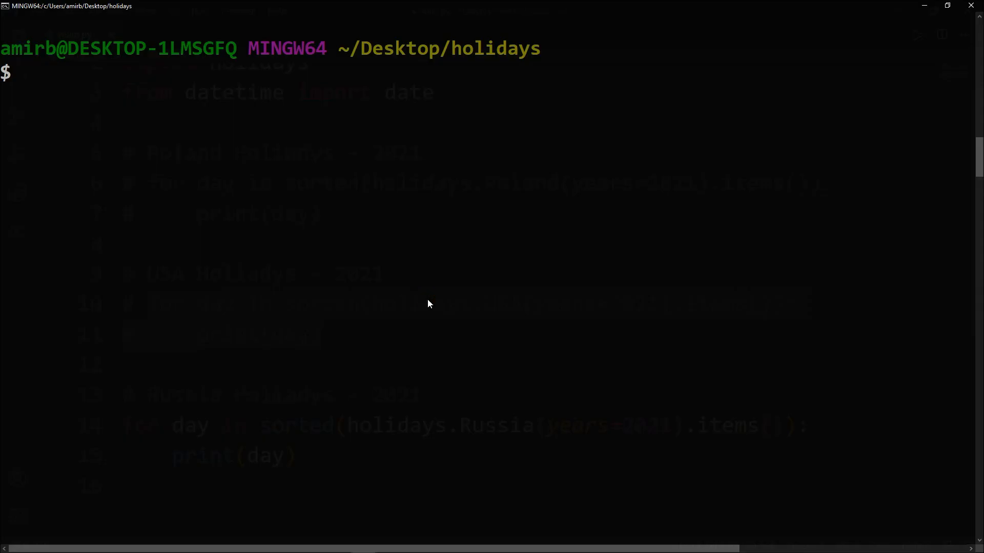
- Run python main.py again to list Russia's 2021 holidays
{"action": "type", "text": "python main.py"}
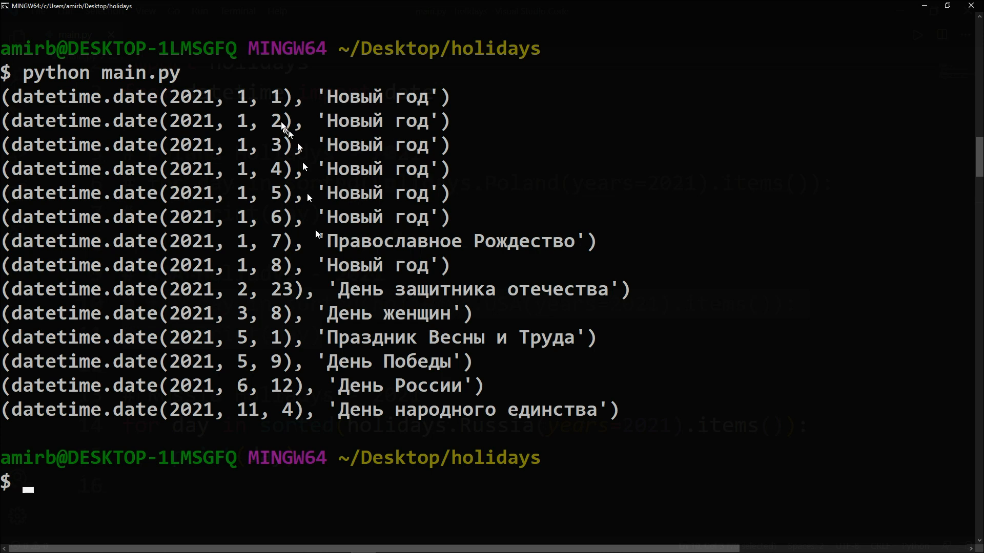
{"action": "mouse_move", "coordinate": [276, 223]}
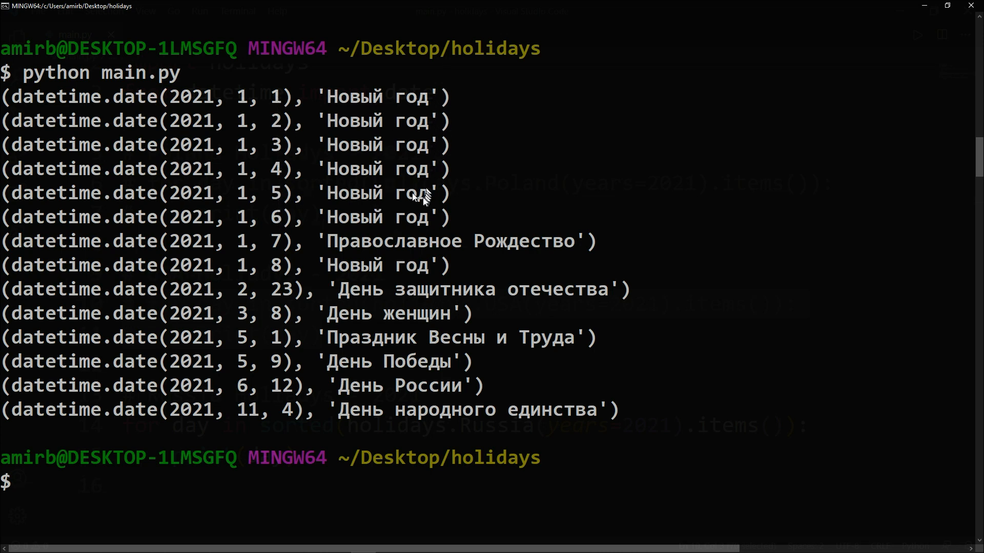
{"action": "mouse_move", "coordinate": [445, 213]}
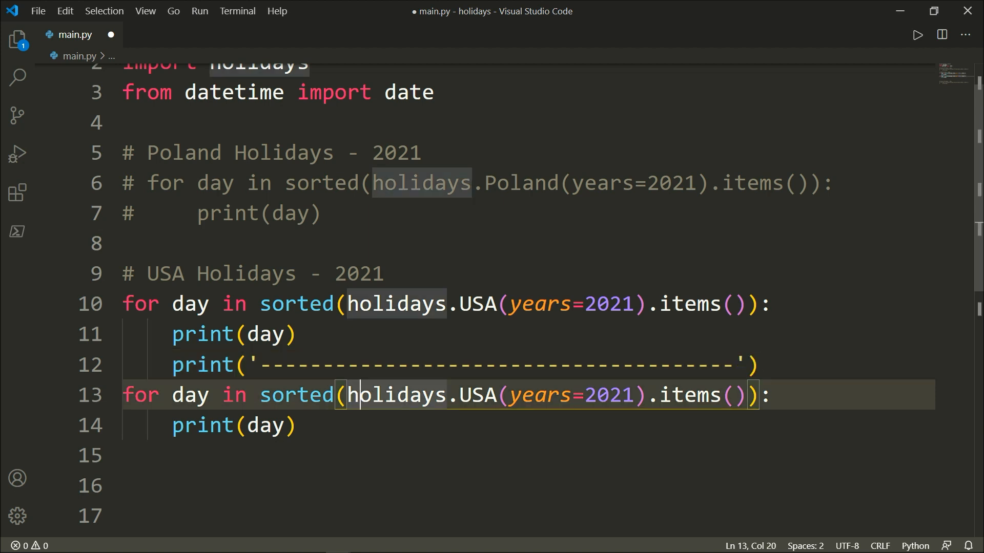
- Make the copied USA loop unpack day, name and pass state='CA' after years=2021
{"action": "key", "text": "Left"}
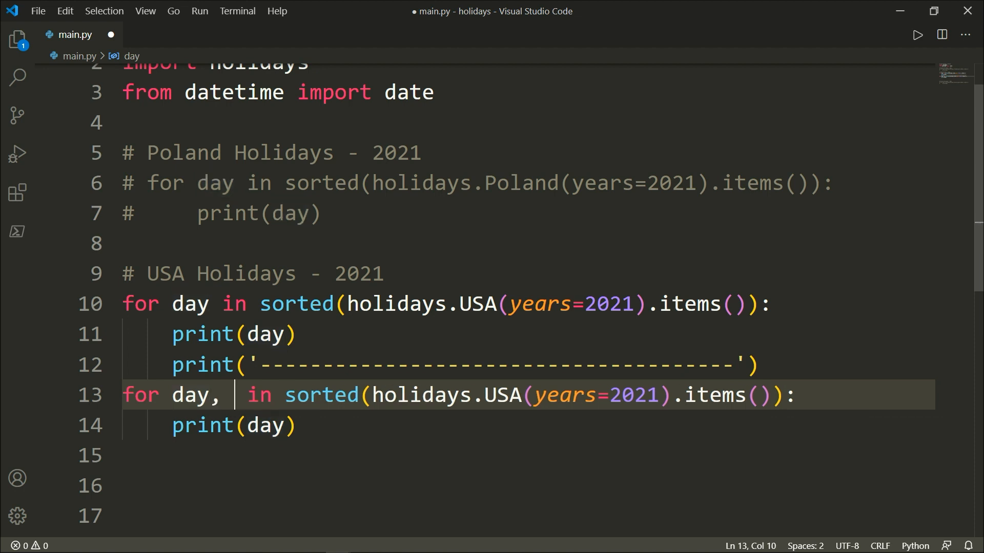
{"action": "type", "text": "name"}
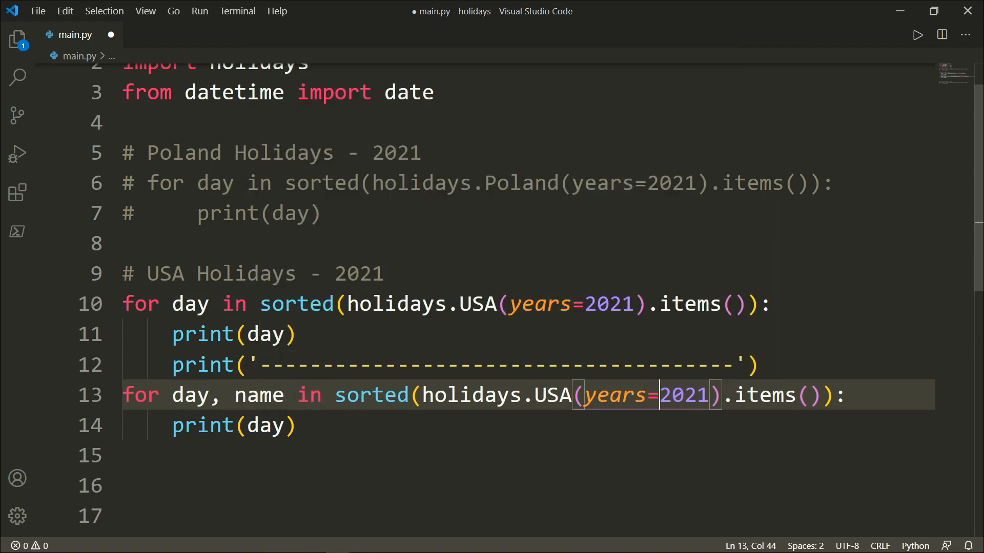
{"action": "double_click", "coordinate": [684, 395]}
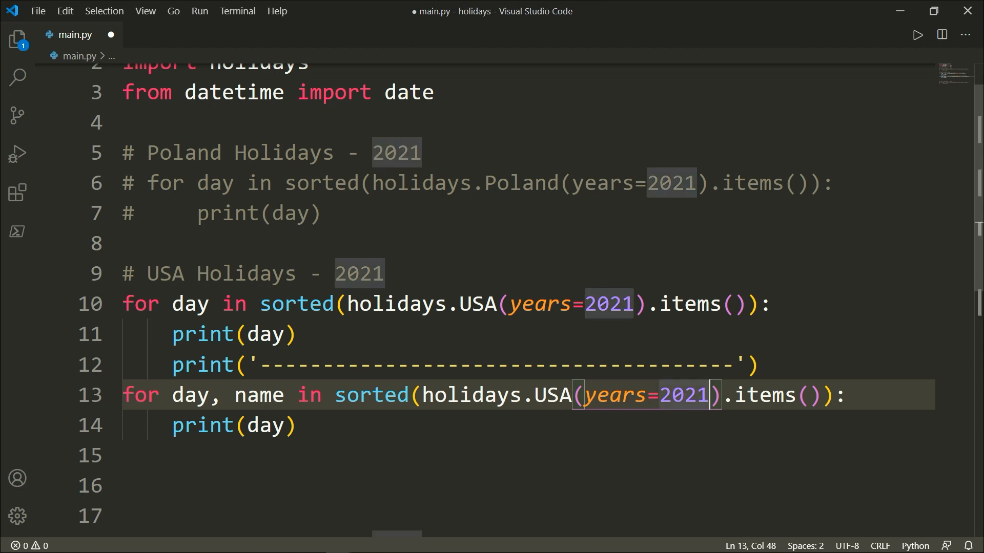
{"action": "type", "text": ", state='CA"}
{"action": "left_click", "coordinate": [529, 426]}
{"action": "type", "text": ", name"}
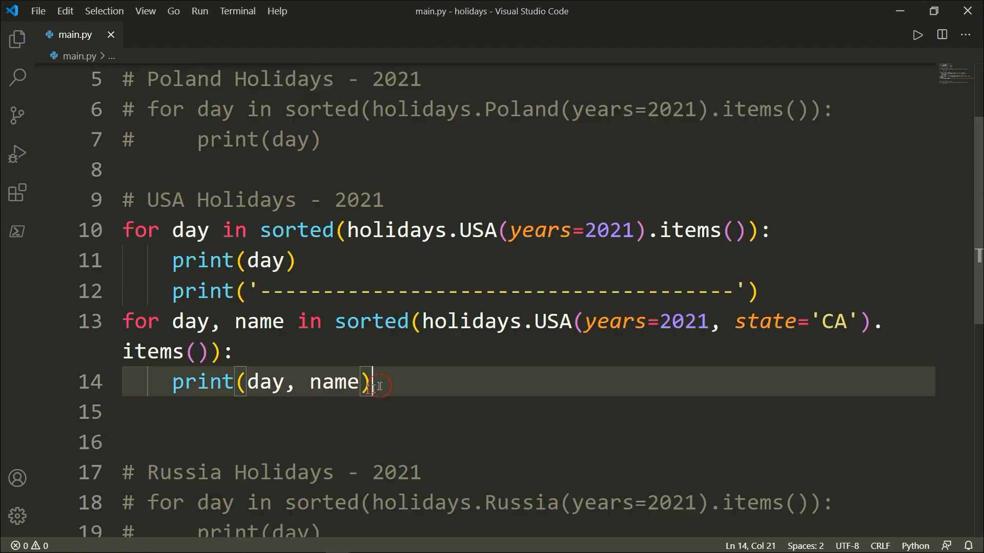
{"action": "mouse_move", "coordinate": [201, 291]}
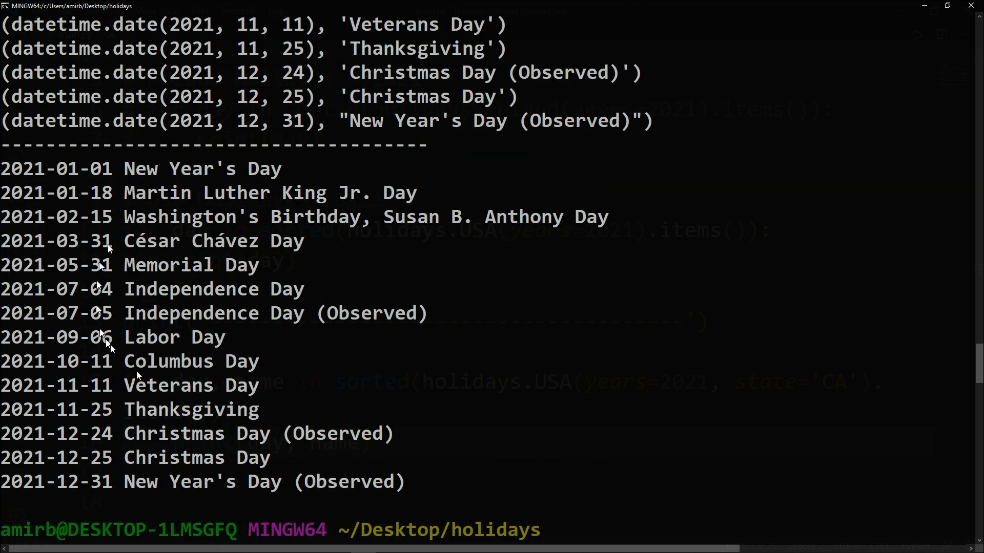
{"action": "mouse_move", "coordinate": [386, 383]}
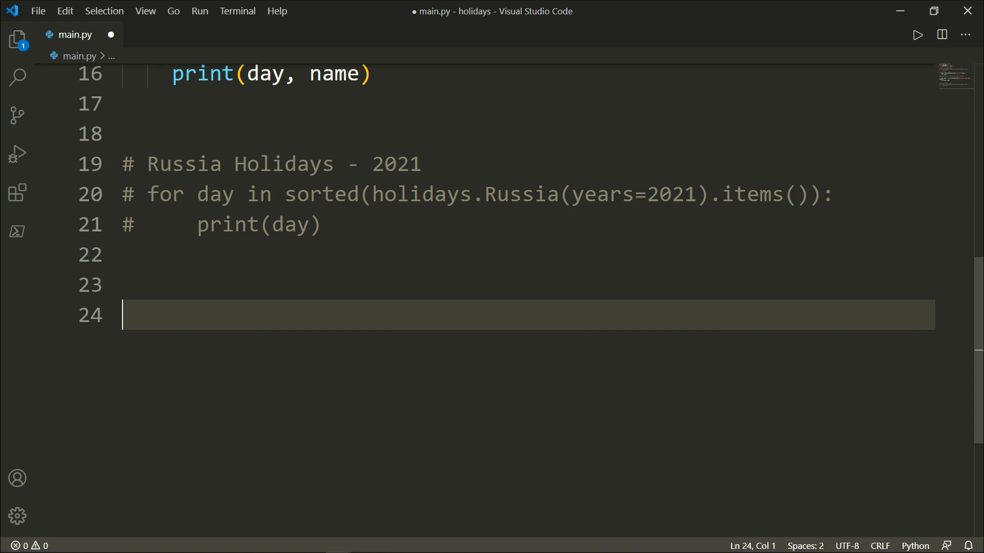
- Add a comment about checking whether a given date is a public holiday
{"action": "type", "text": "#"}
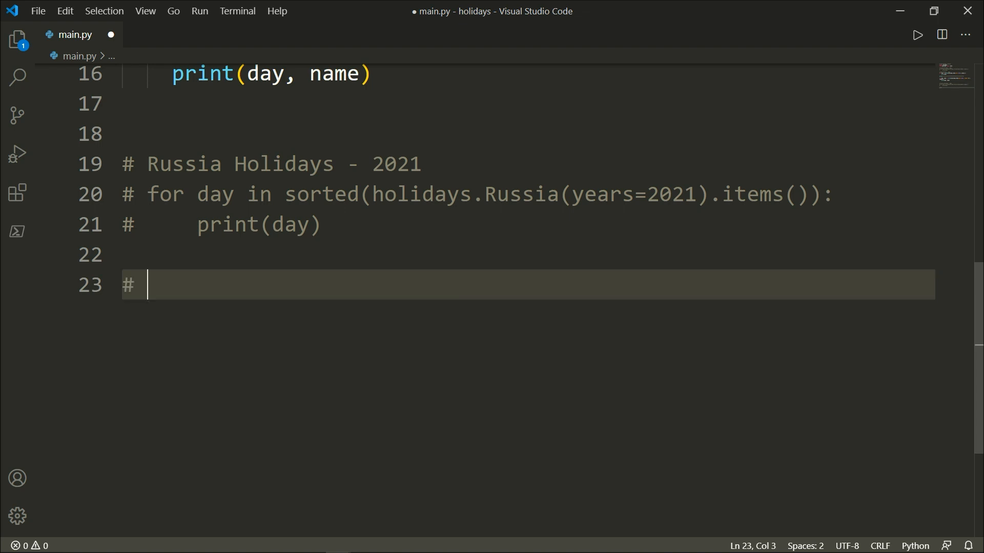
{"action": "type", "text": "Check whethe"}
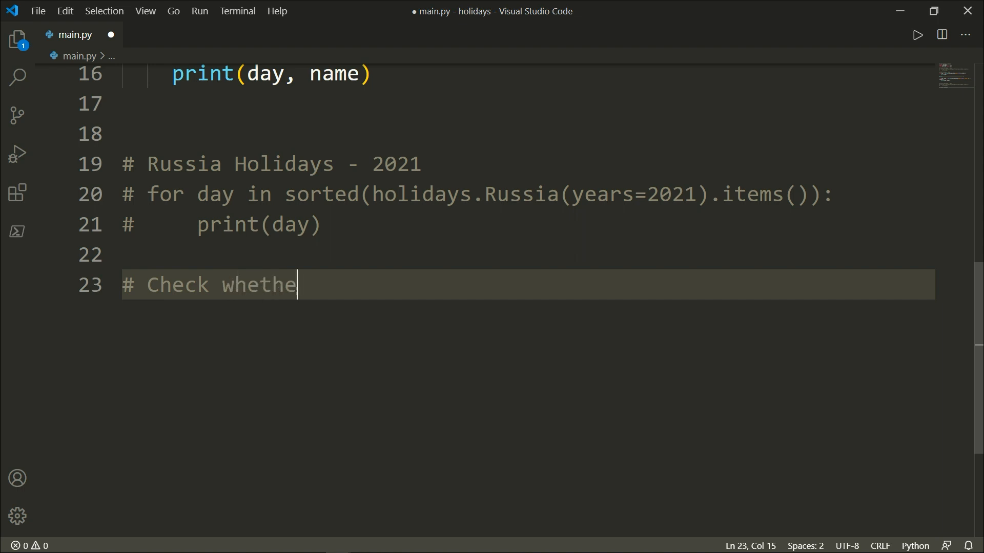
{"action": "type", "text": "r a given da"}
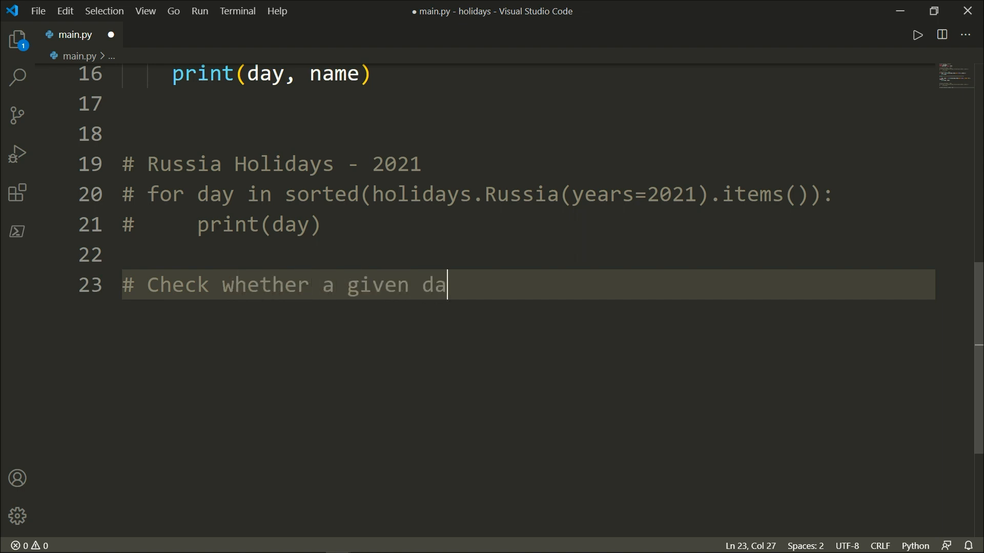
{"action": "type", "text": "te is a publ"}
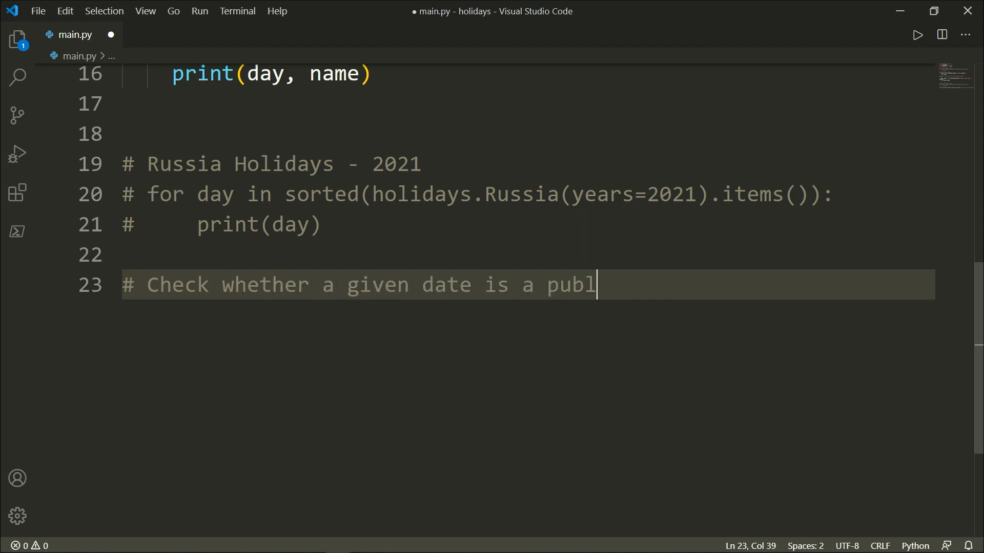
{"action": "type", "text": "ic holiday or not"}
{"action": "type", "text": "us_"}
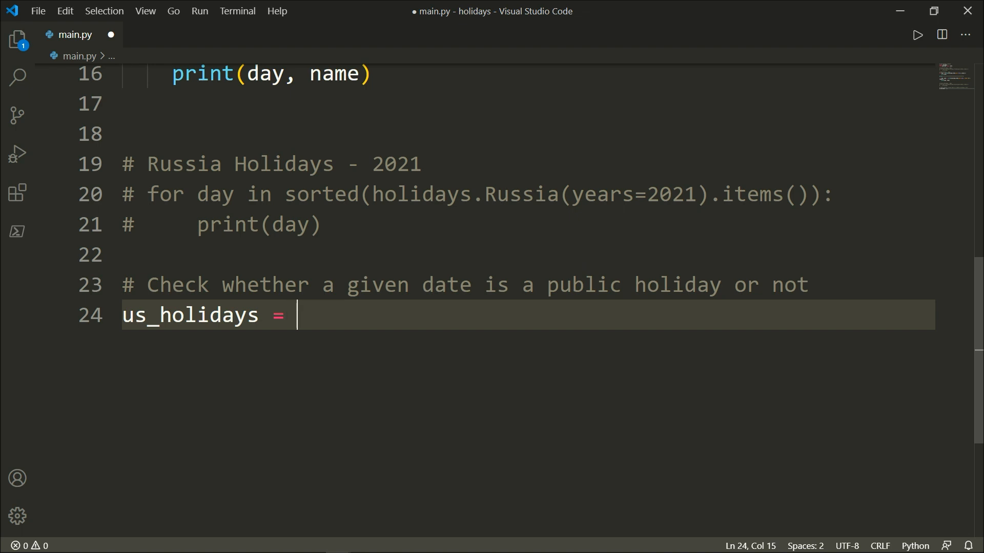
- Create holiday objects with holidays.UnitedStates, Poland and France, and name the France variable
{"action": "type", "text": "holida"}
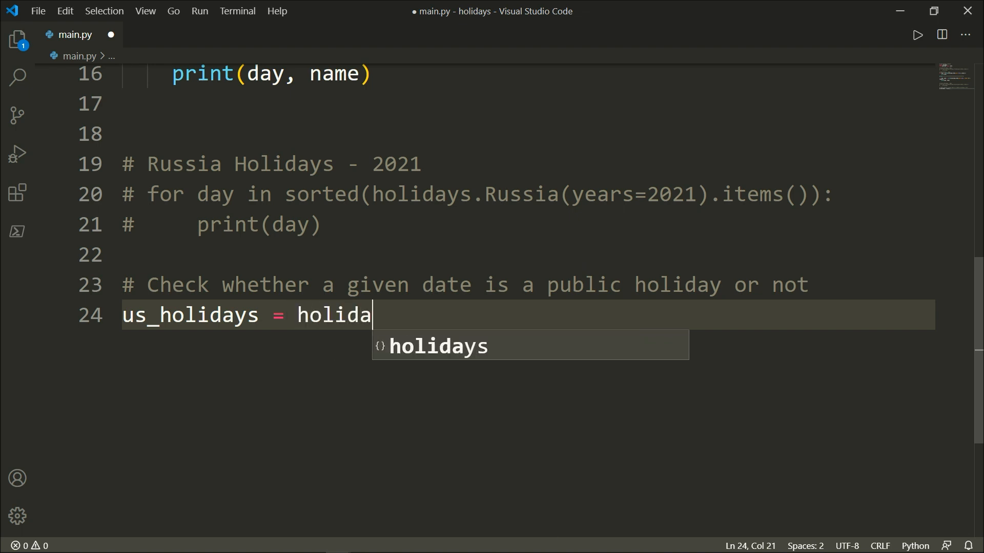
{"action": "type", "text": "ys.United"}
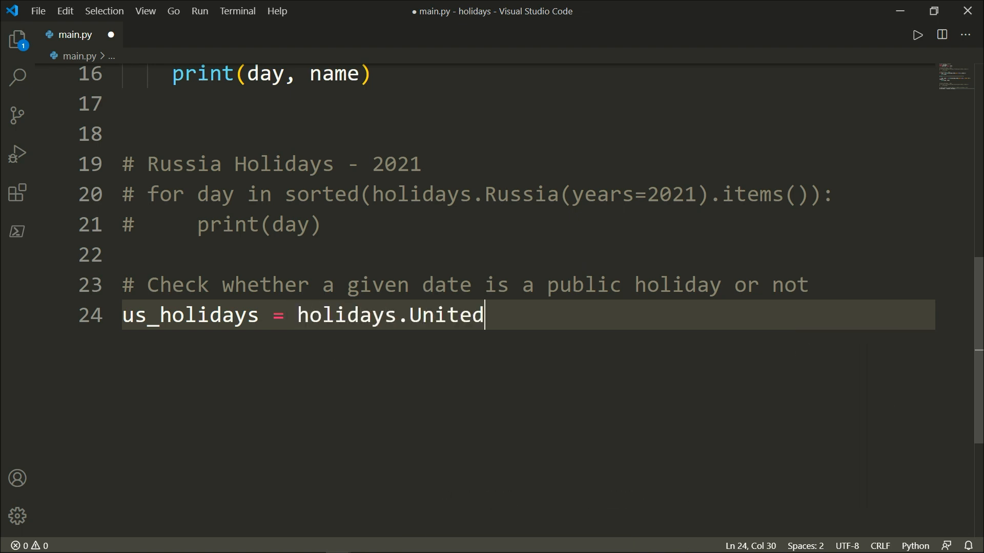
{"action": "type", "text": "States("}
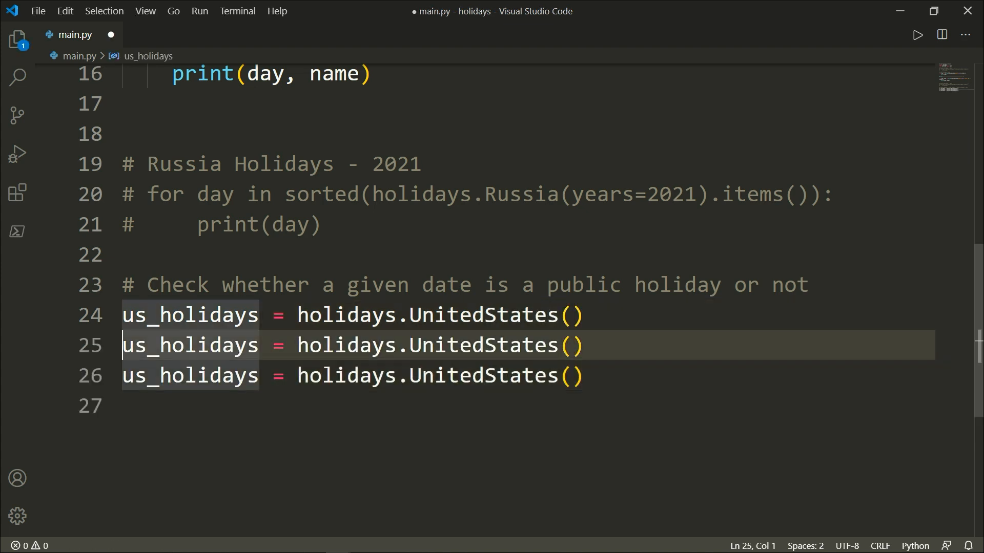
{"action": "type", "text": "poland"}
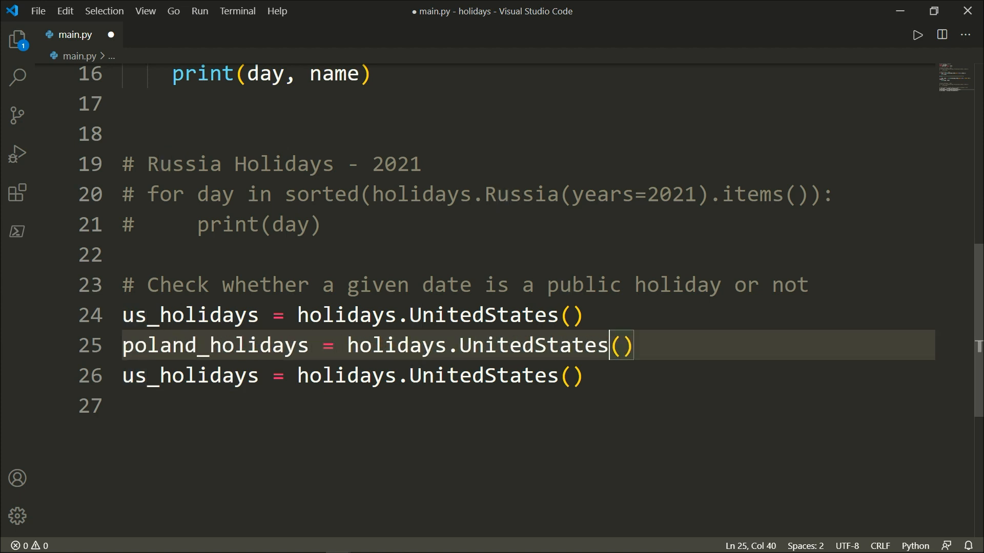
{"action": "type", "text": "Pola"}
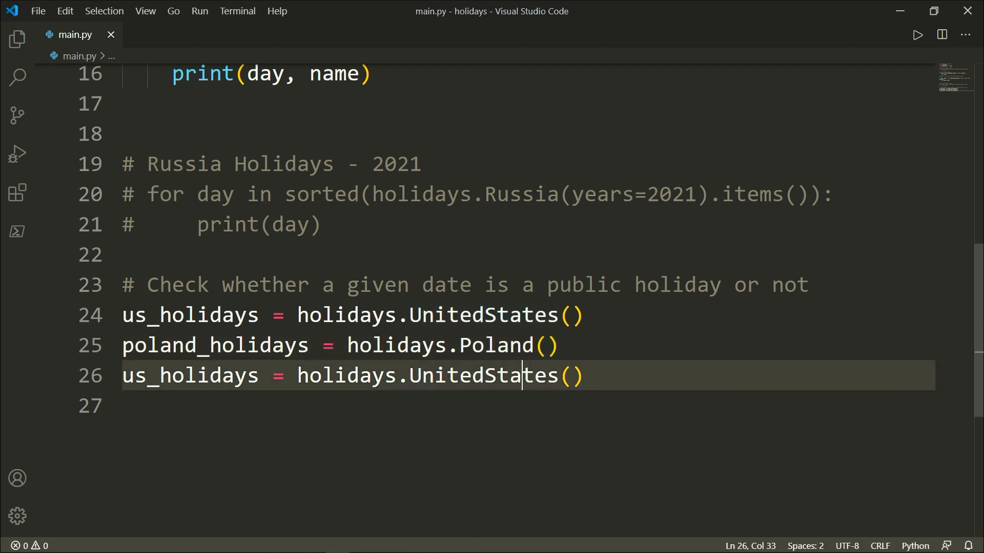
{"action": "type", "text": "Fr"}
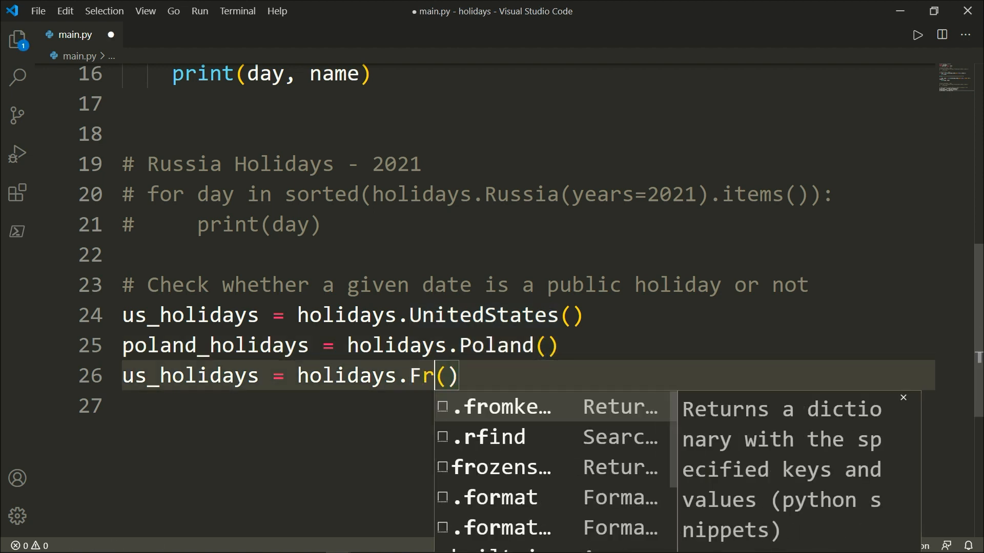
{"action": "type", "text": "ance"}
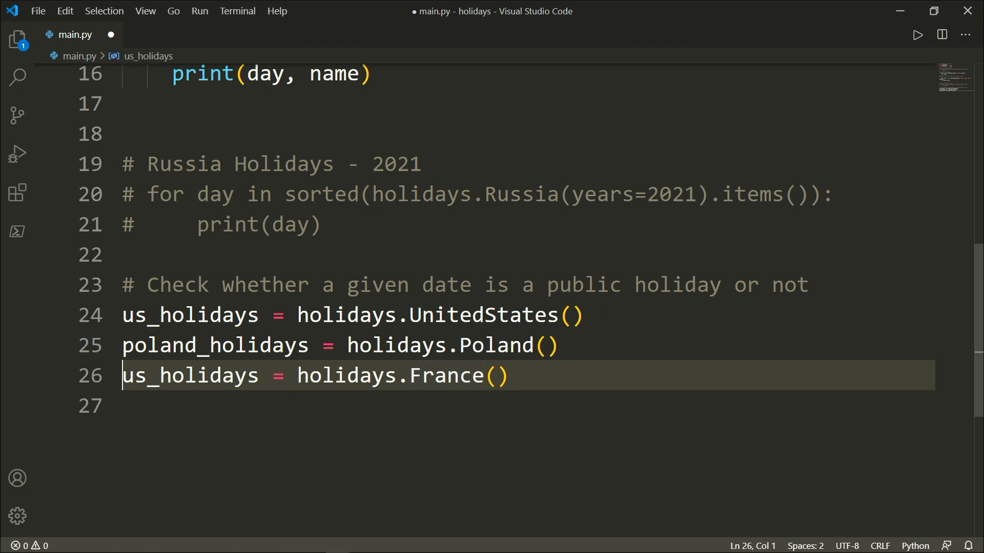
{"action": "double_click", "coordinate": [135, 375]}
{"action": "type", "text": "france"}
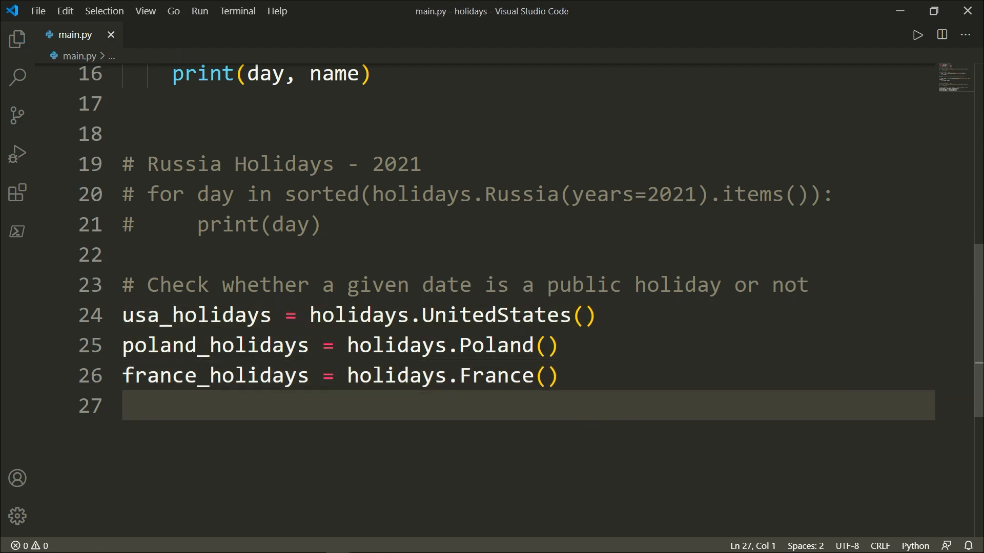
- Add print('01-01-2020' in usa_holidays) and matching Poland and France checks
{"action": "key", "text": "enter"}
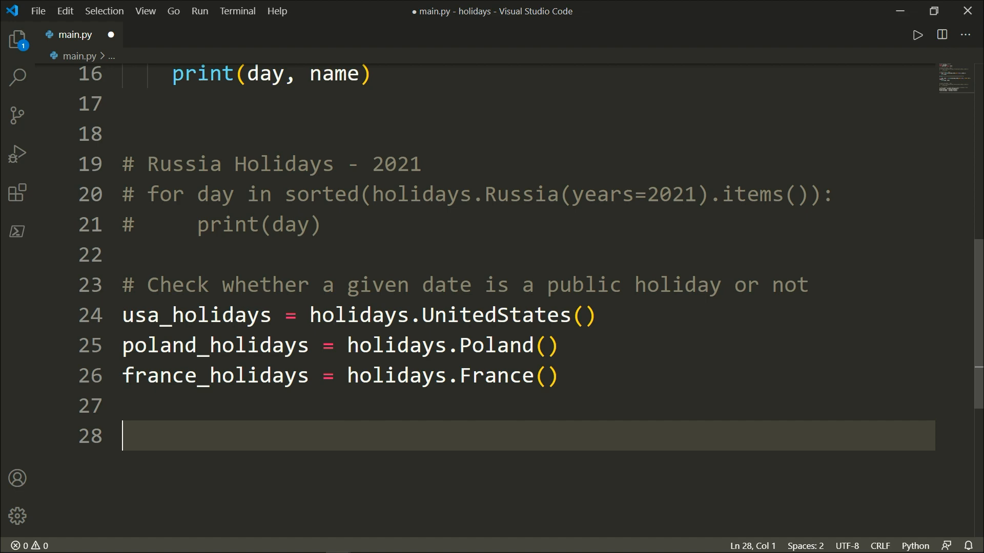
{"action": "type", "text": "print("}
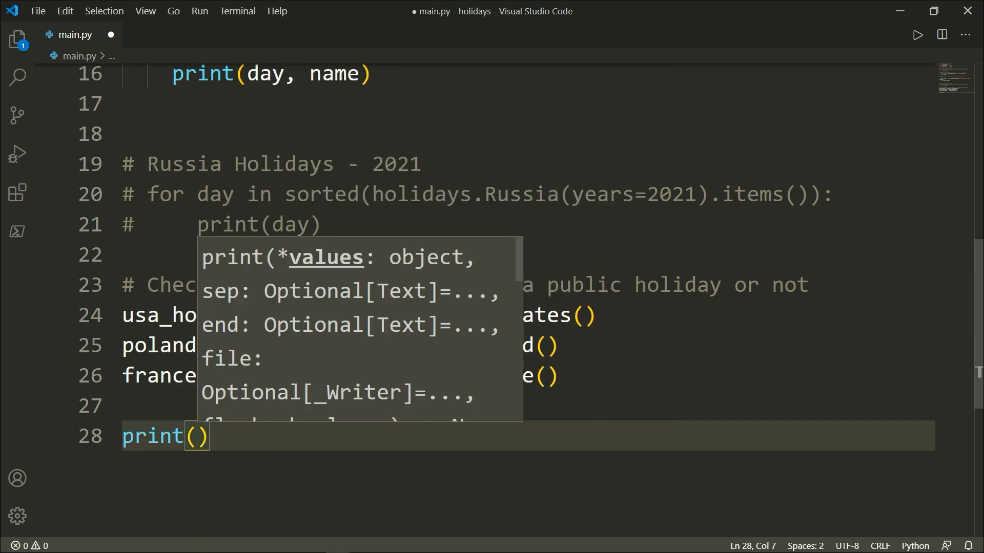
{"action": "type", "text": "'01-01-'"}
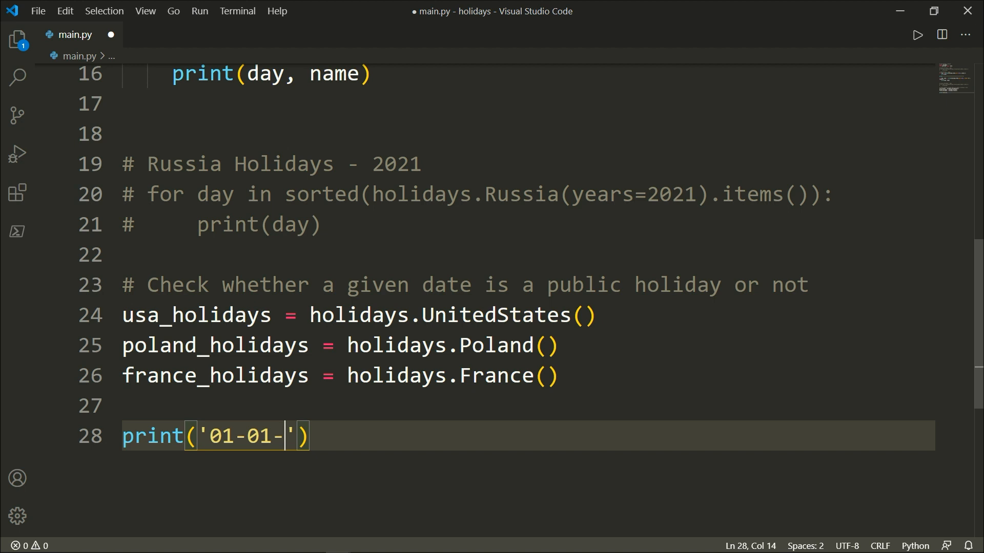
{"action": "type", "text": "2020"}
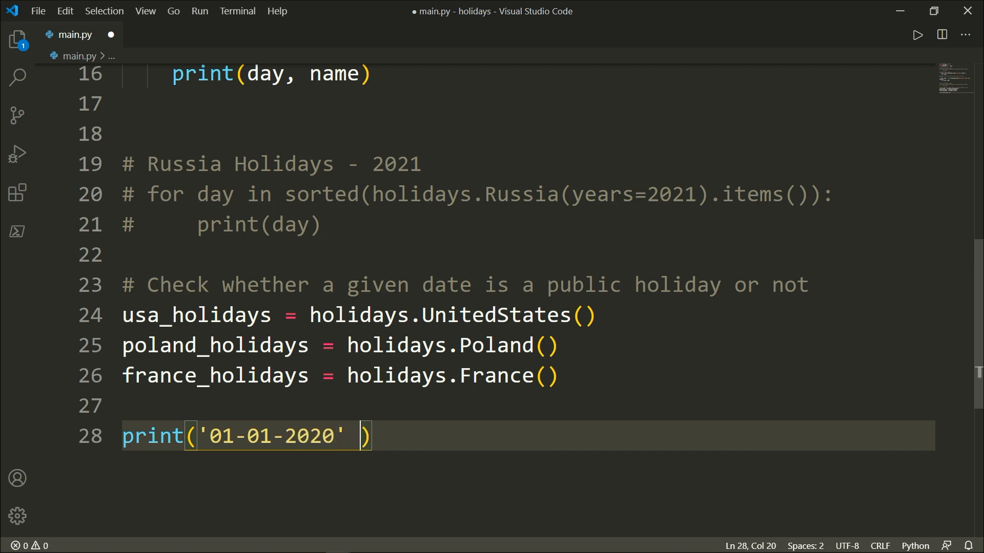
{"action": "type", "text": "in usa_holidays"}
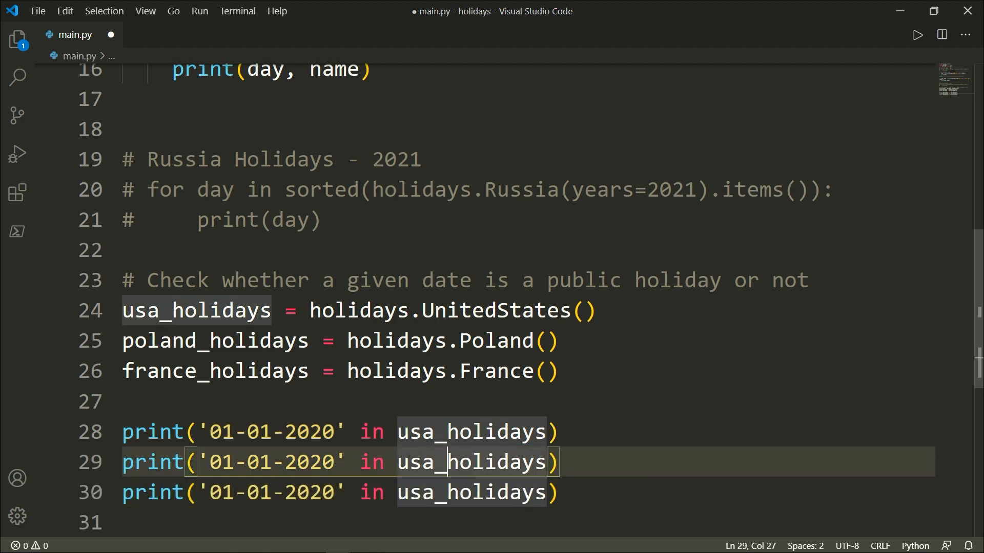
{"action": "type", "text": "pol"}
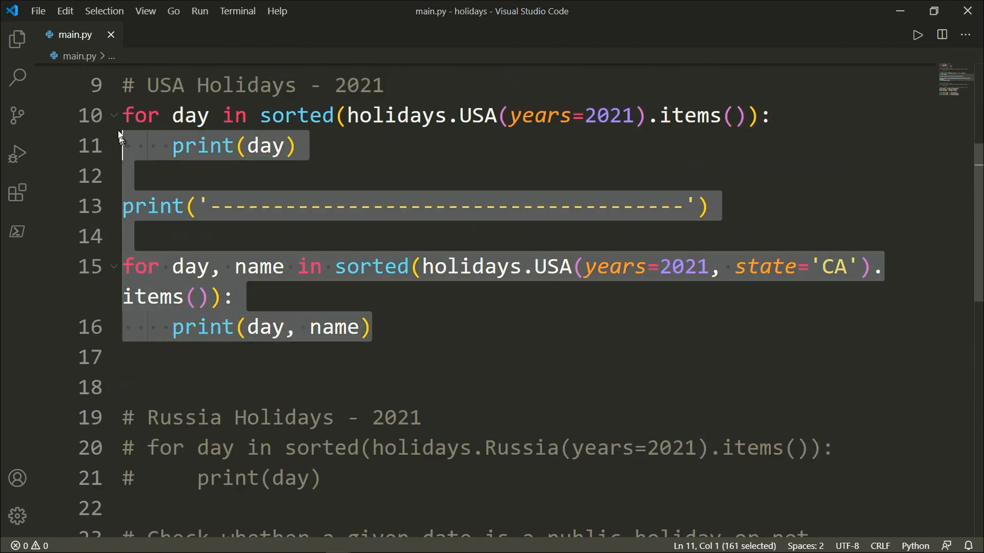
- Switch to Git Bash and run python main.py for the holiday date checks
{"action": "key", "text": "ctrl+/"}
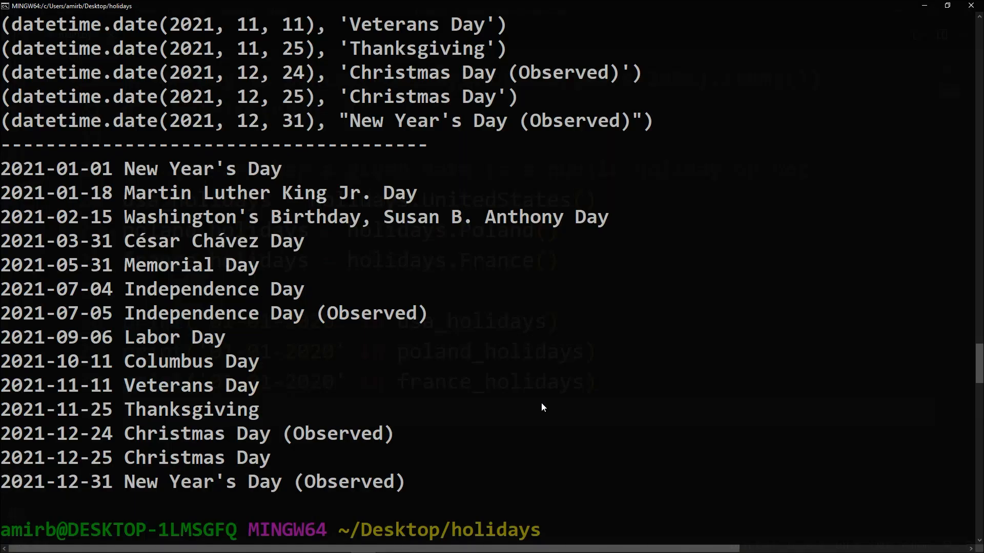
{"action": "type", "text": "python main.py"}
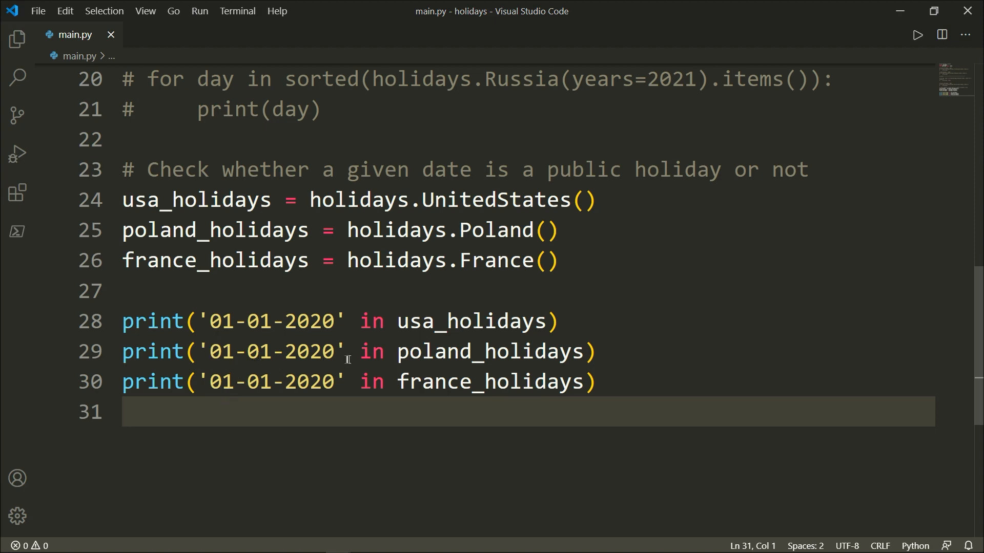
{"action": "mouse_move", "coordinate": [350, 360]}
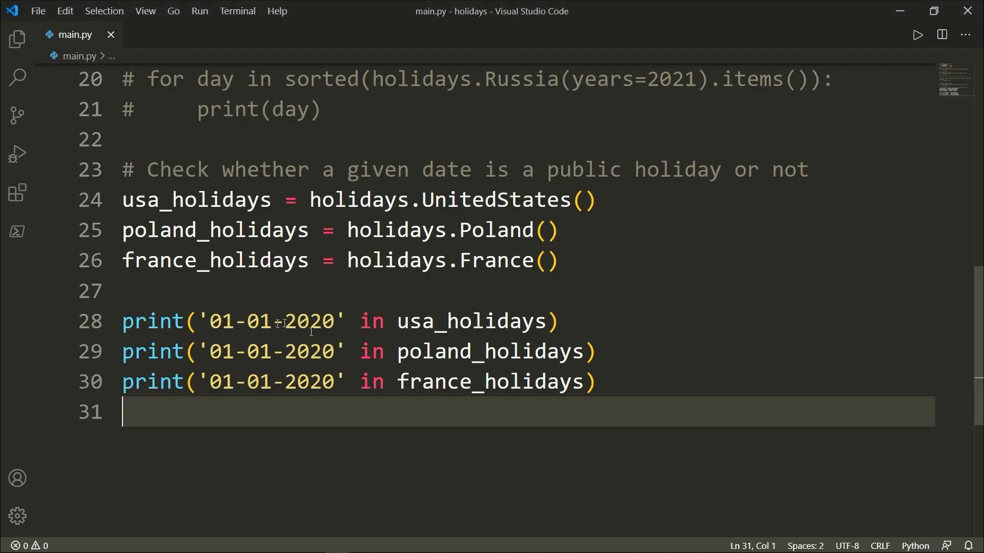
- Add print(usa_holidays.get('01-01-2021')) and copy it for Poland and France
{"action": "type", "text": "pr"}
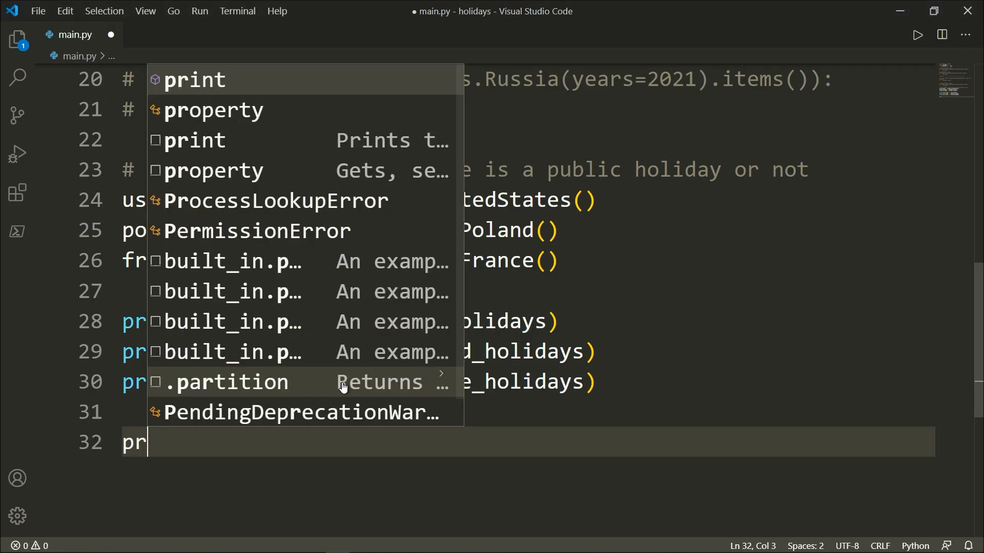
{"action": "type", "text": "int(usa_holidays"}
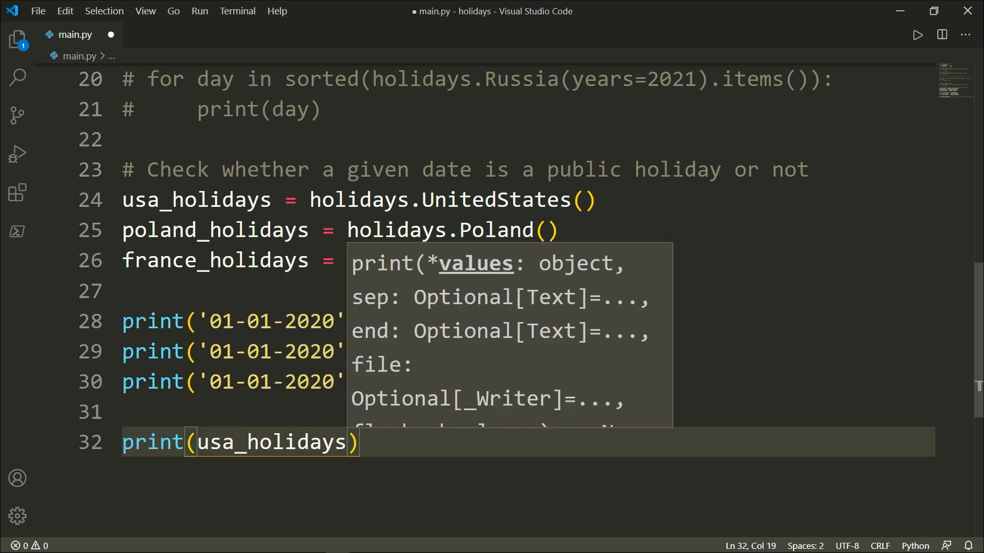
{"action": "type", "text": ".get()"}
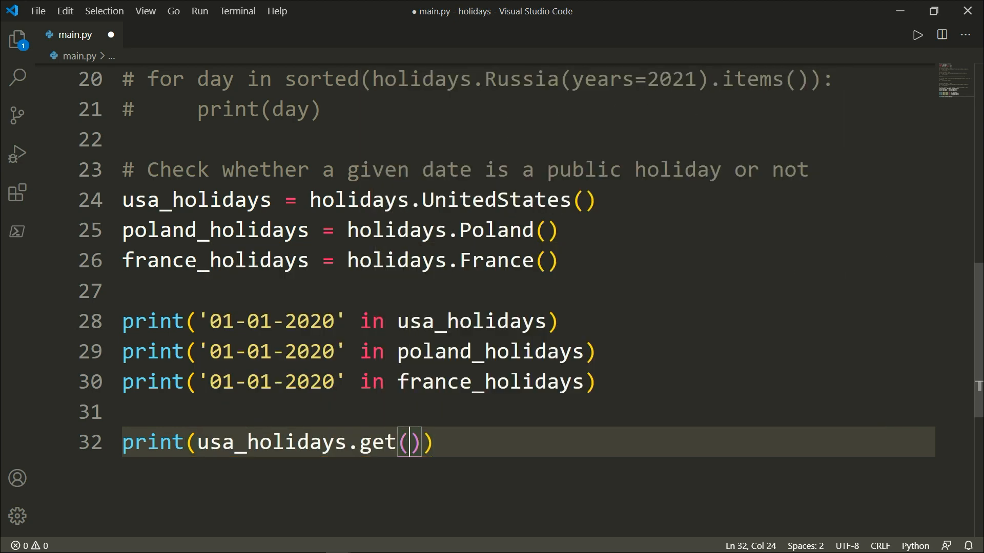
{"action": "type", "text": "'01-"}
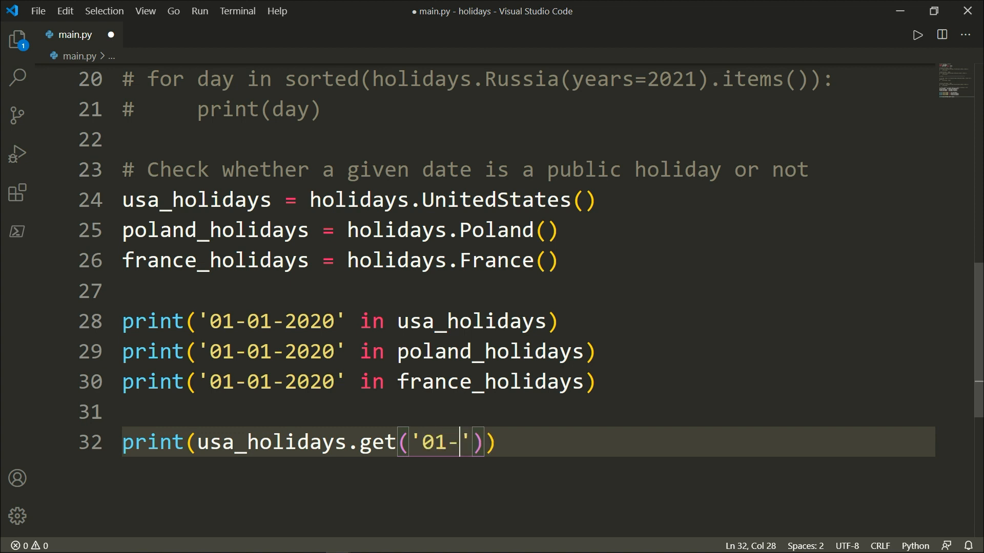
{"action": "type", "text": "01-20"}
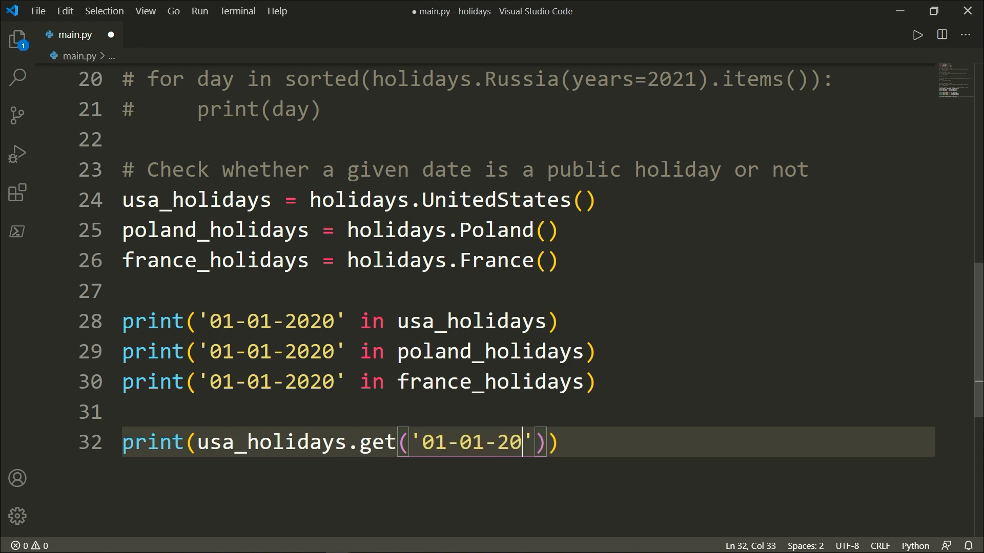
{"action": "type", "text": "21"}
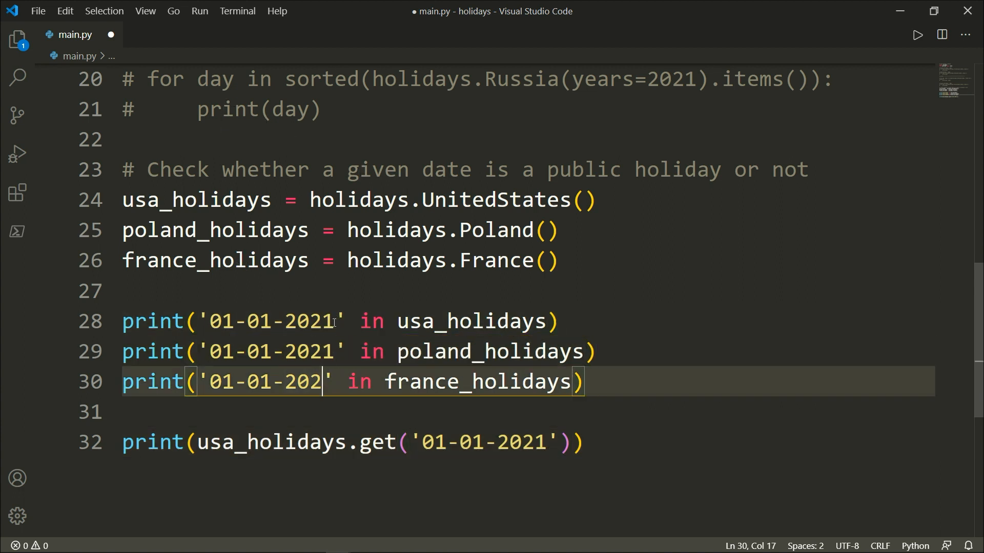
{"action": "type", "text": "1"}
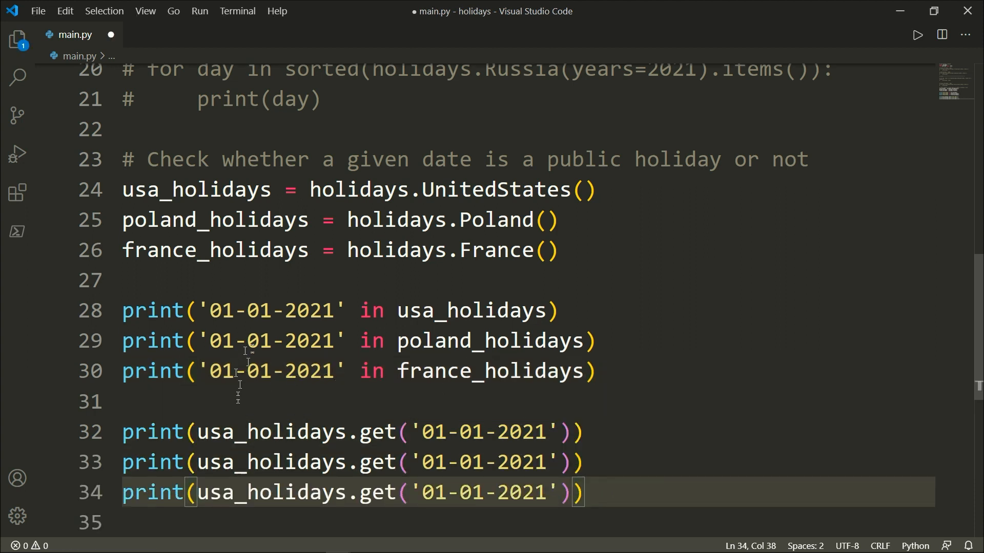
{"action": "left_click", "coordinate": [195, 461]}
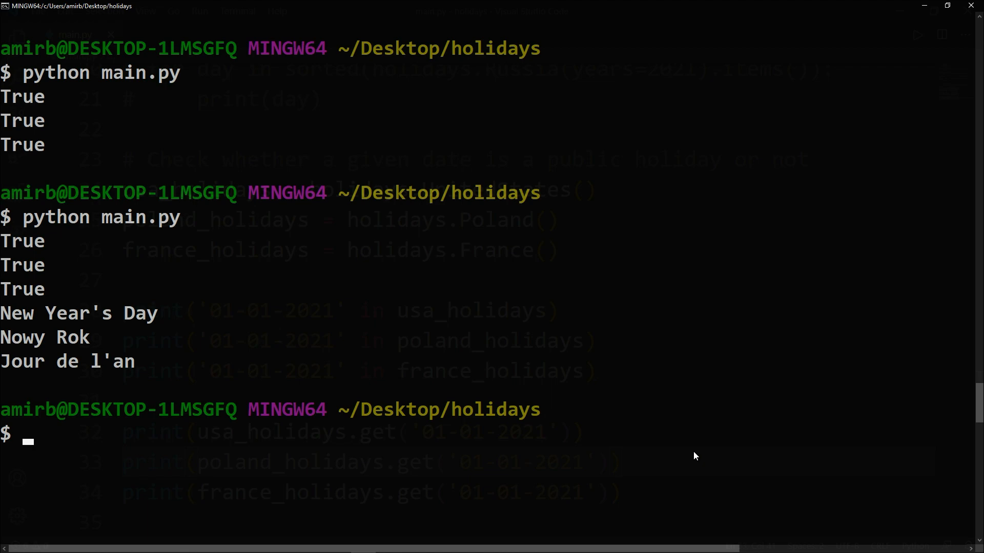
{"action": "mouse_move", "coordinate": [686, 437]}
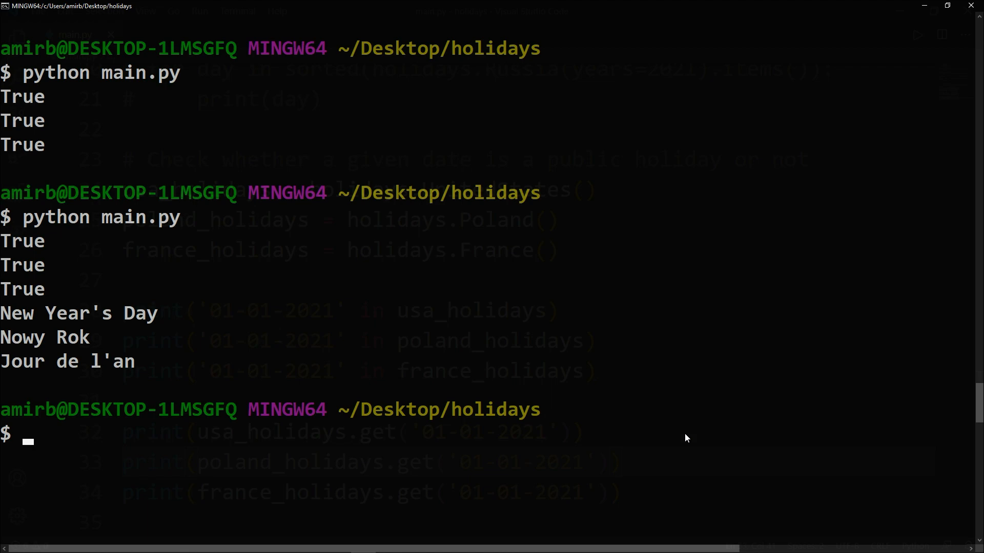